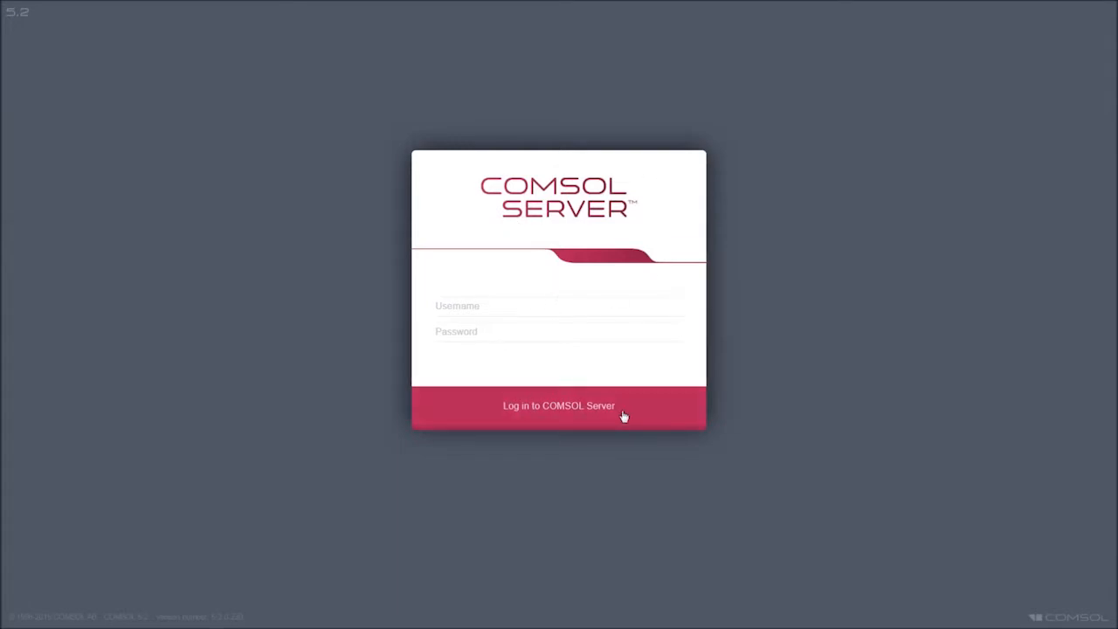
# - Log in to COMSOL Server as AppTutorial with the account password to reach the Application Library
pyautogui.click(559, 306)
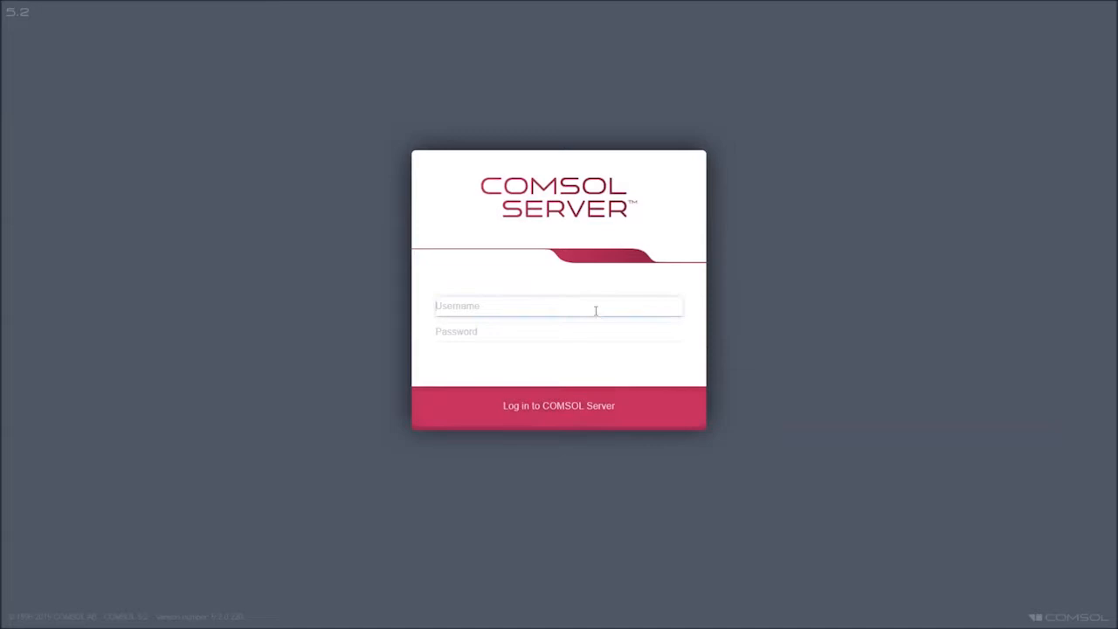
pyautogui.write('AppTutorial')
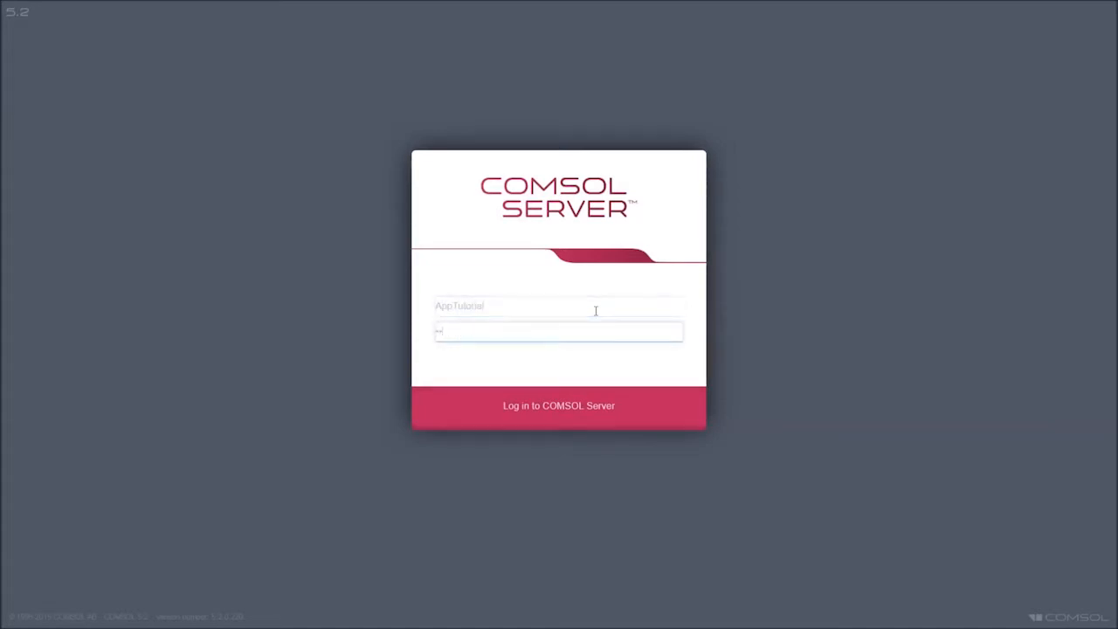
pyautogui.write('password')
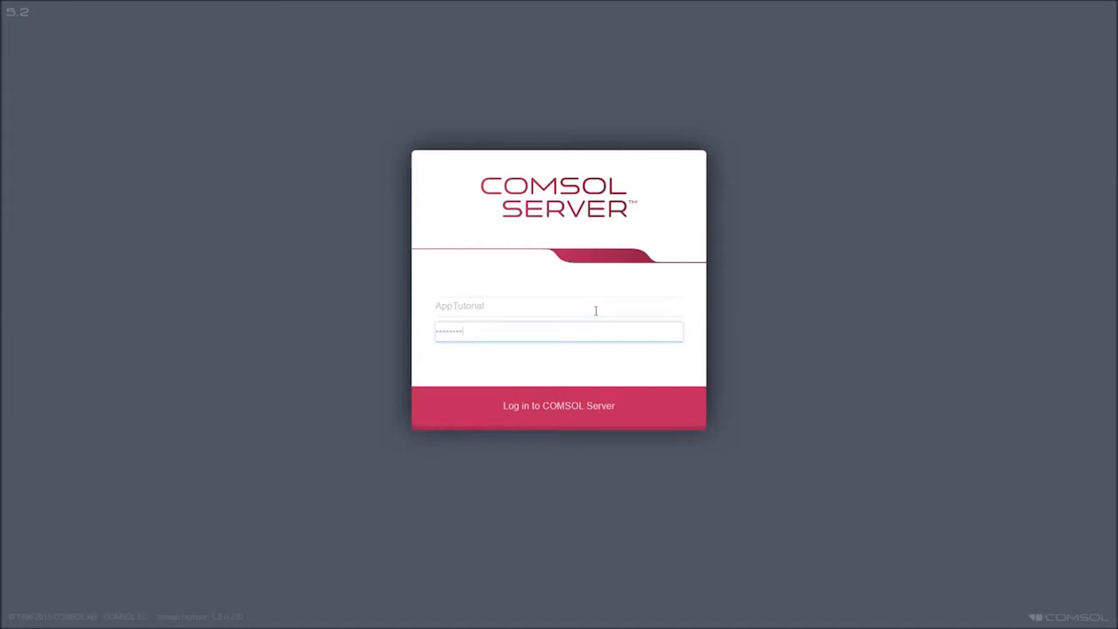
pyautogui.moveTo(614, 330)
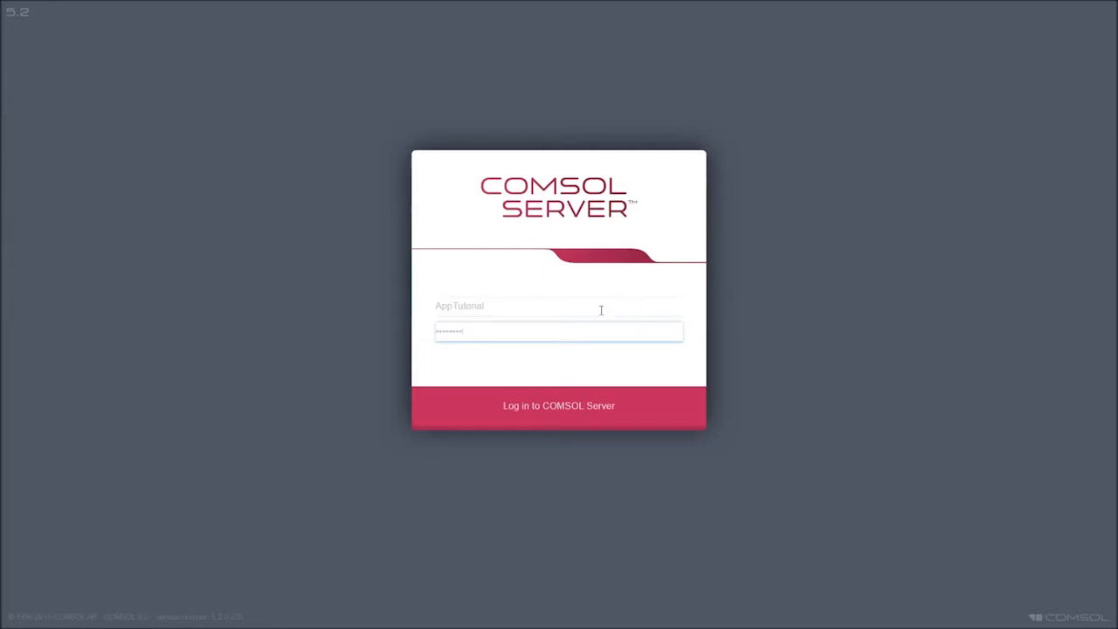
pyautogui.moveTo(512, 306)
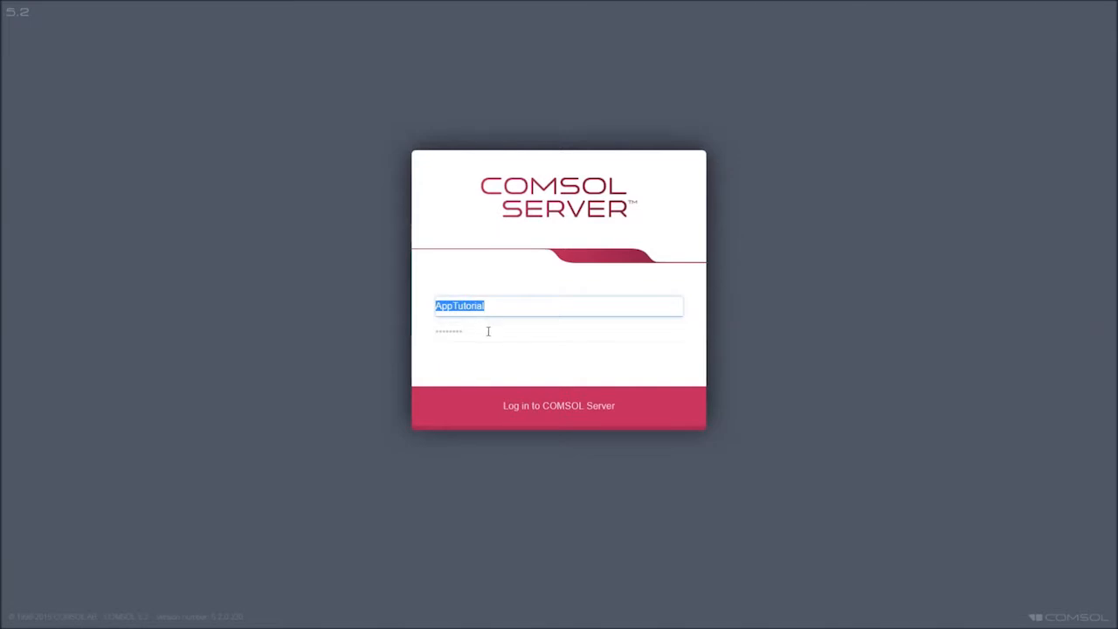
pyautogui.click(559, 332)
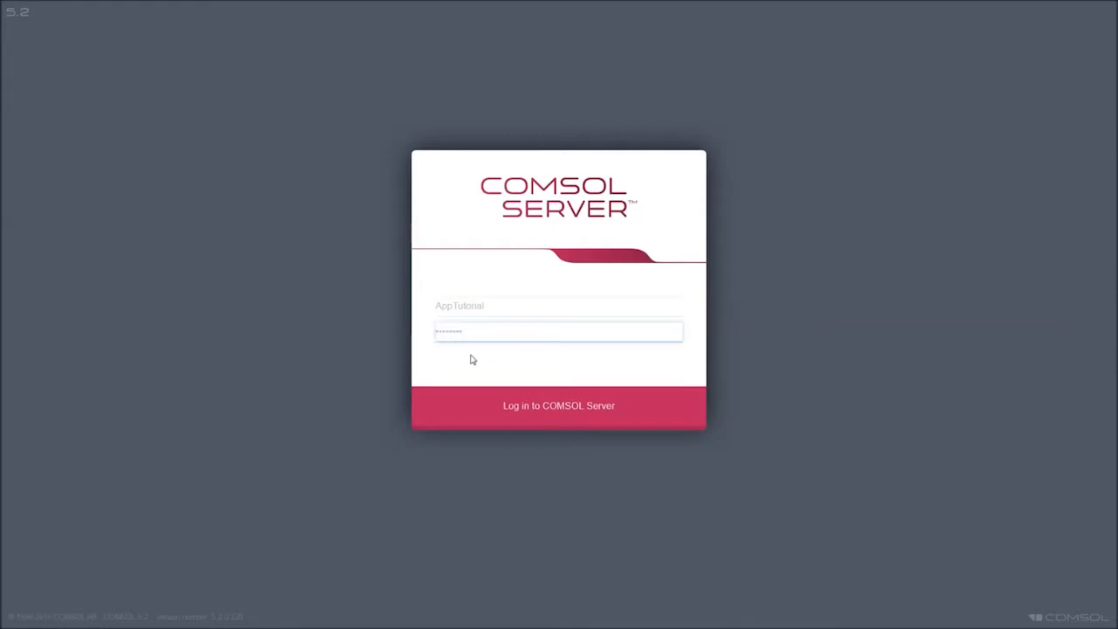
pyautogui.click(559, 405)
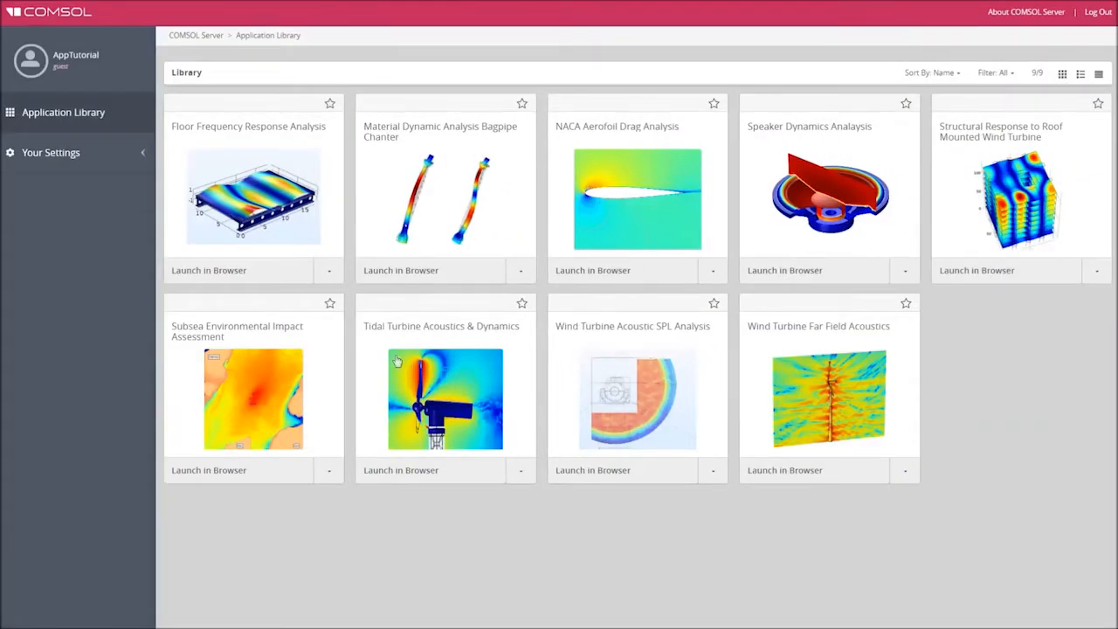
pyautogui.moveTo(860, 405)
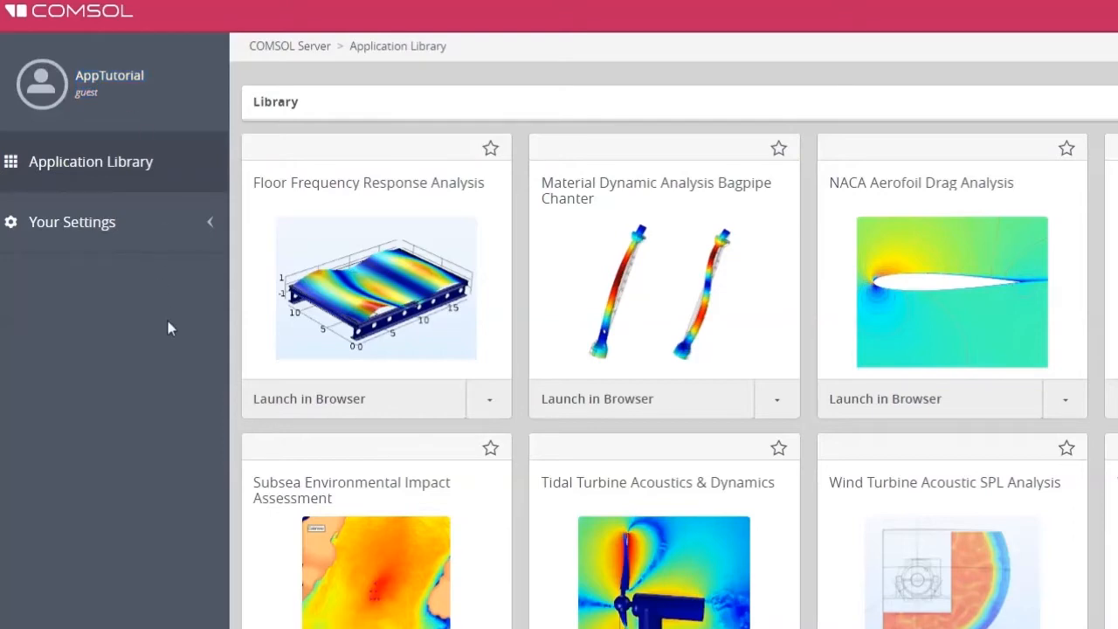
pyautogui.scroll(-3)
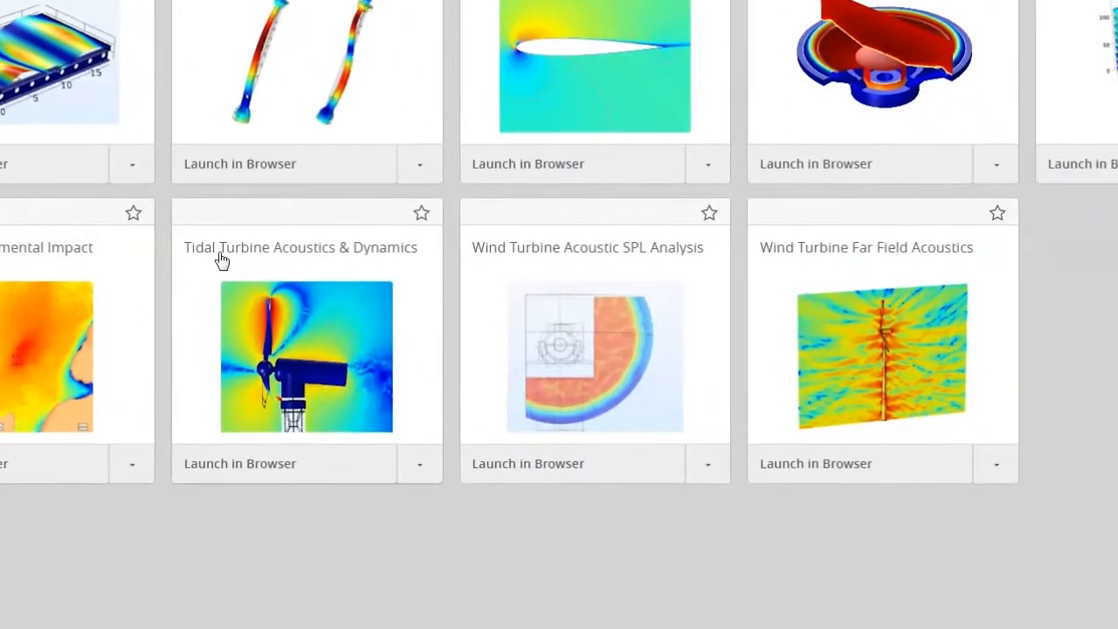
pyautogui.moveTo(378, 264)
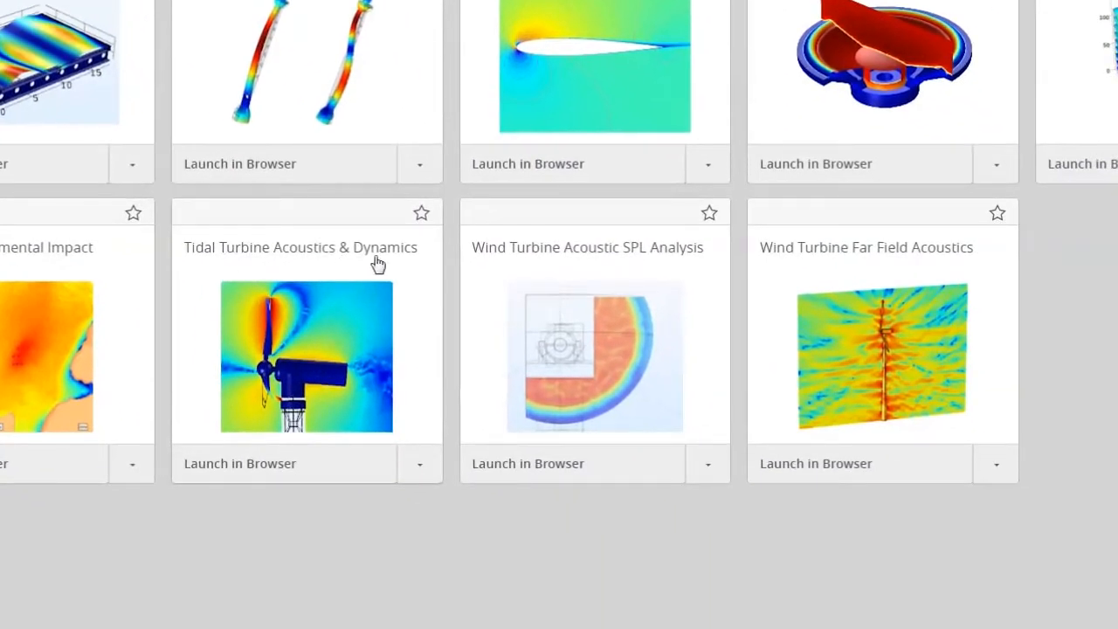
pyautogui.moveTo(698, 255)
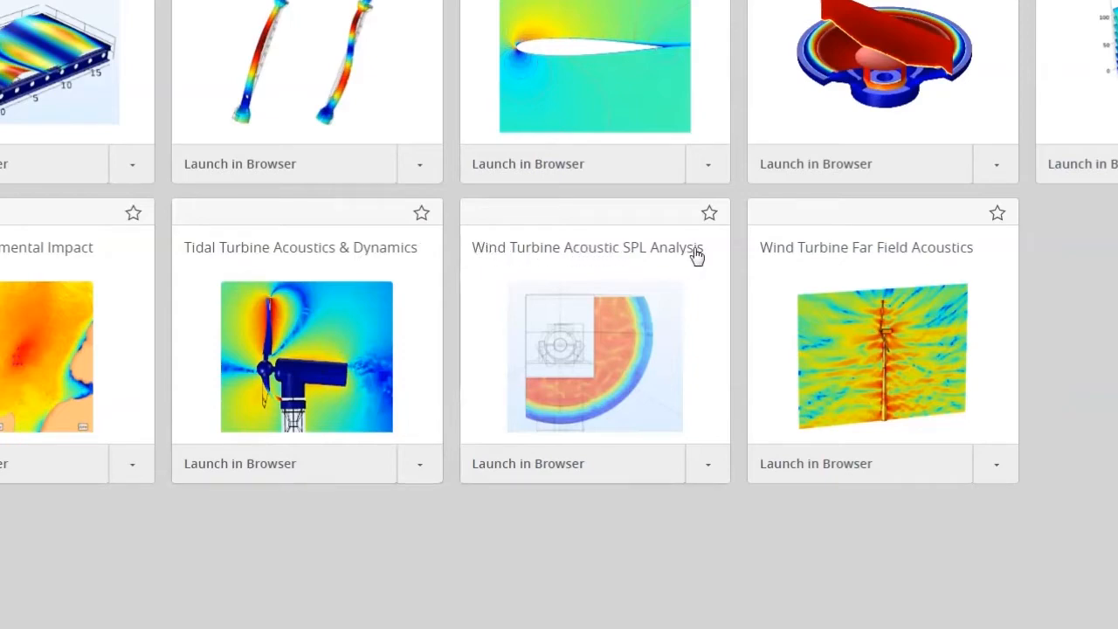
pyautogui.moveTo(968, 260)
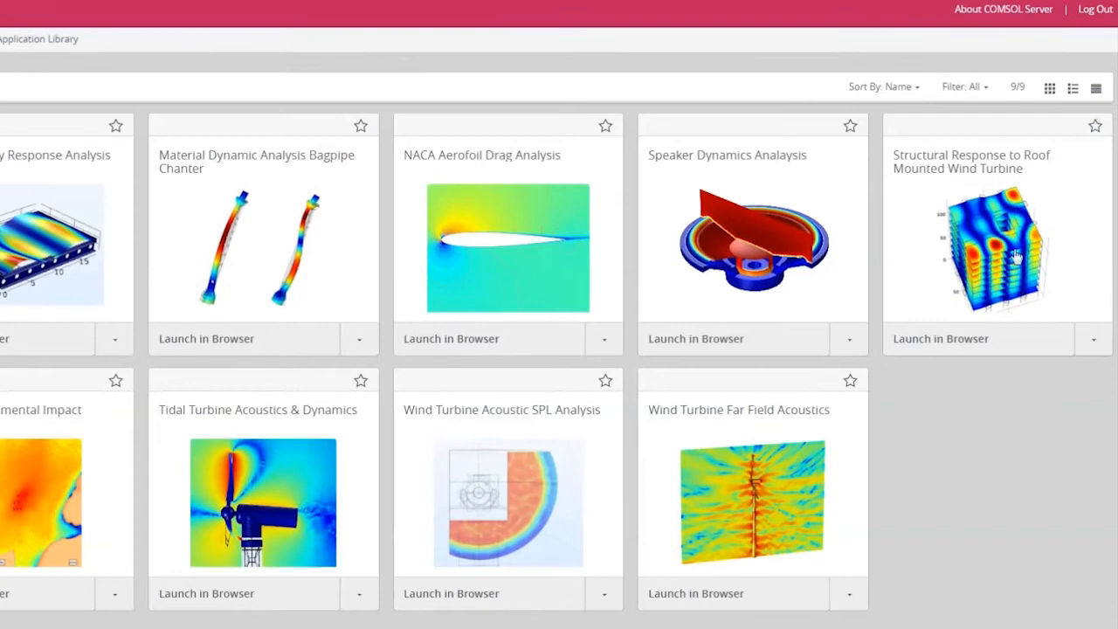
pyautogui.moveTo(259, 236)
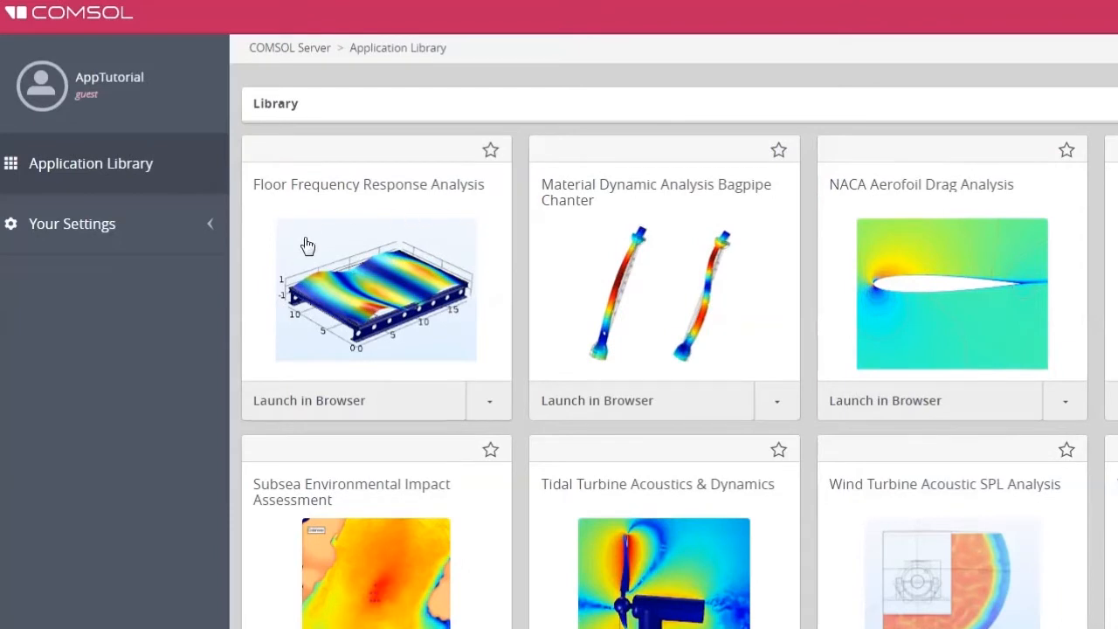
pyautogui.moveTo(360, 288)
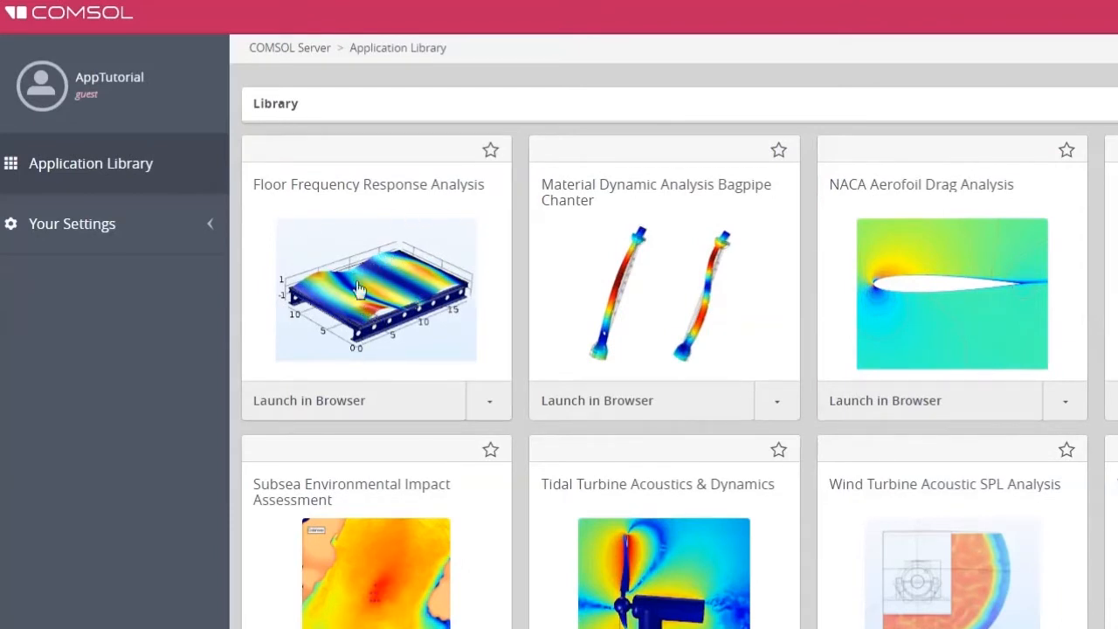
pyautogui.moveTo(394, 301)
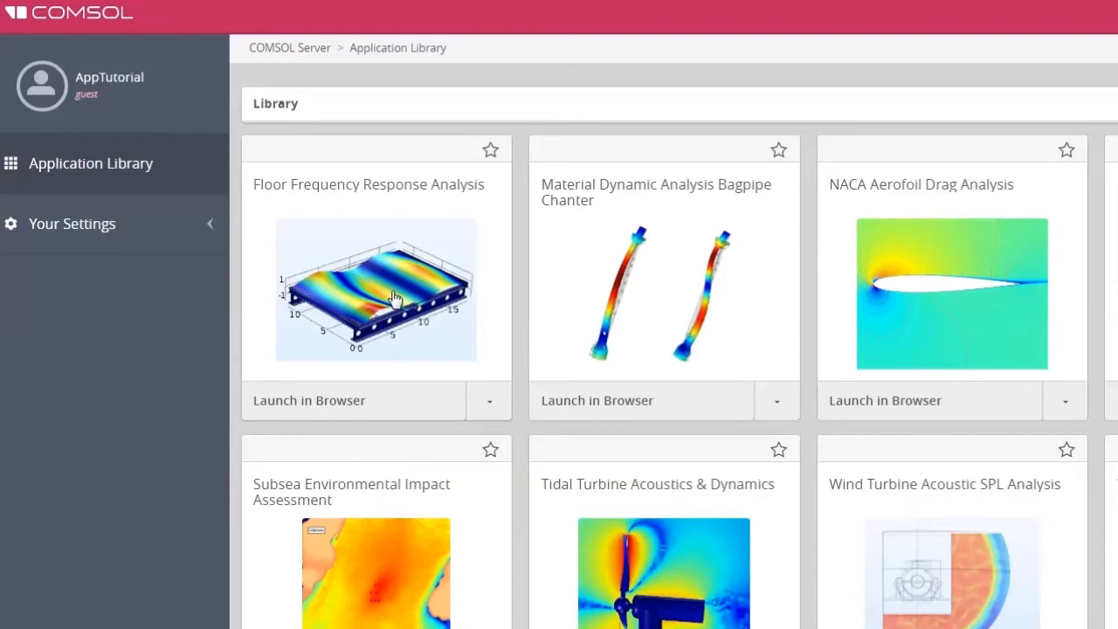
pyautogui.moveTo(388, 402)
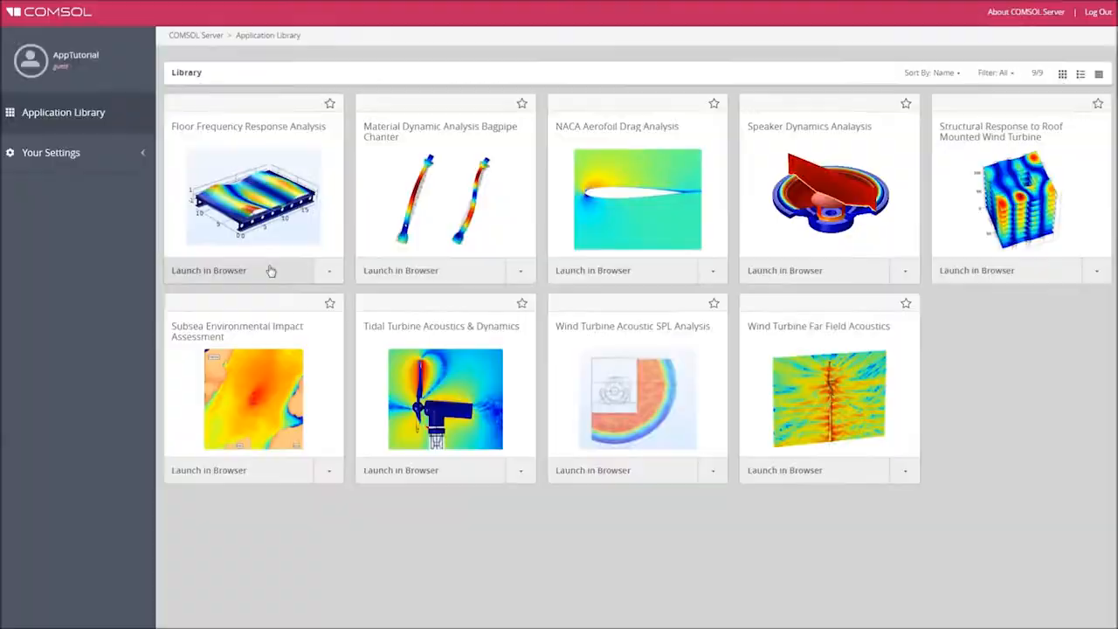
# - Launch Floor Frequency Response Analysis and orbit the floor geometry, including beam holes and underside
pyautogui.click(210, 269)
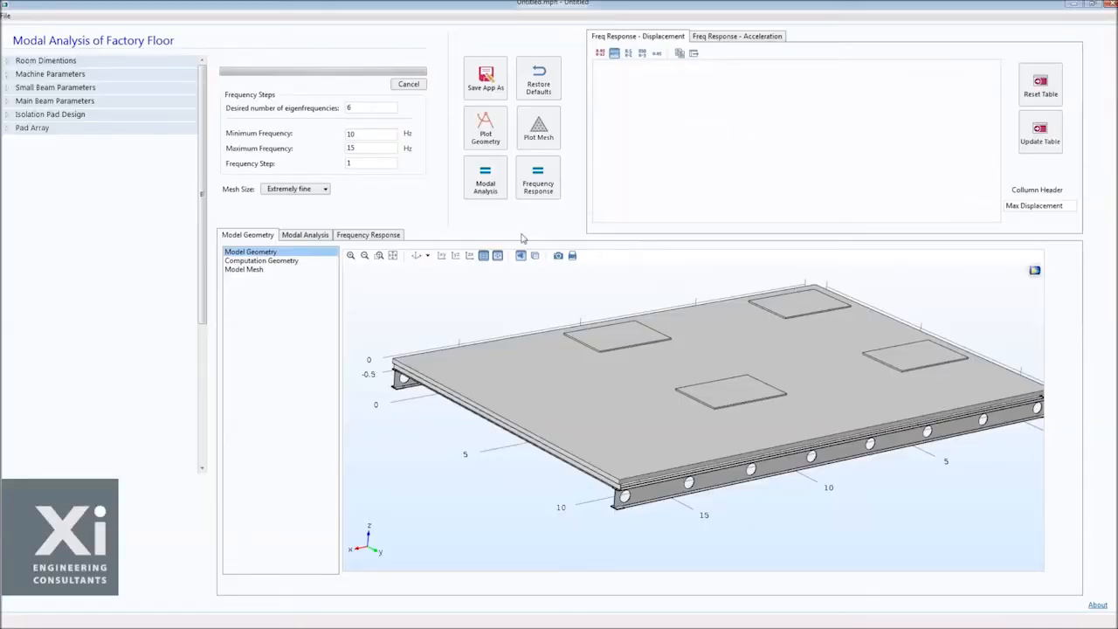
pyautogui.moveTo(393, 419)
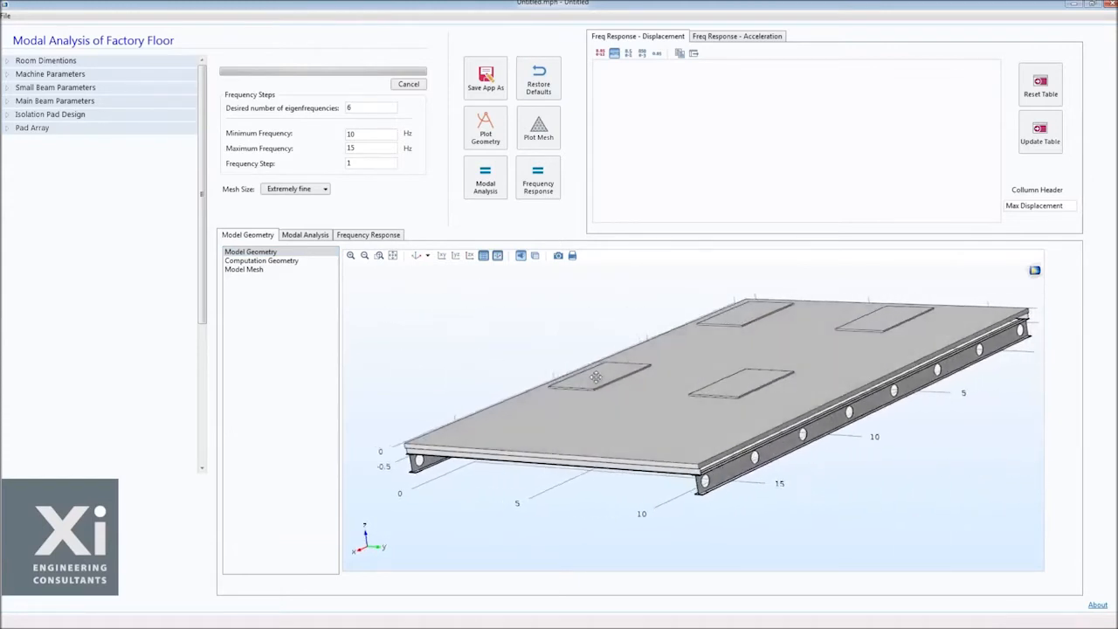
pyautogui.moveTo(598, 377); pyautogui.dragTo(657, 391)
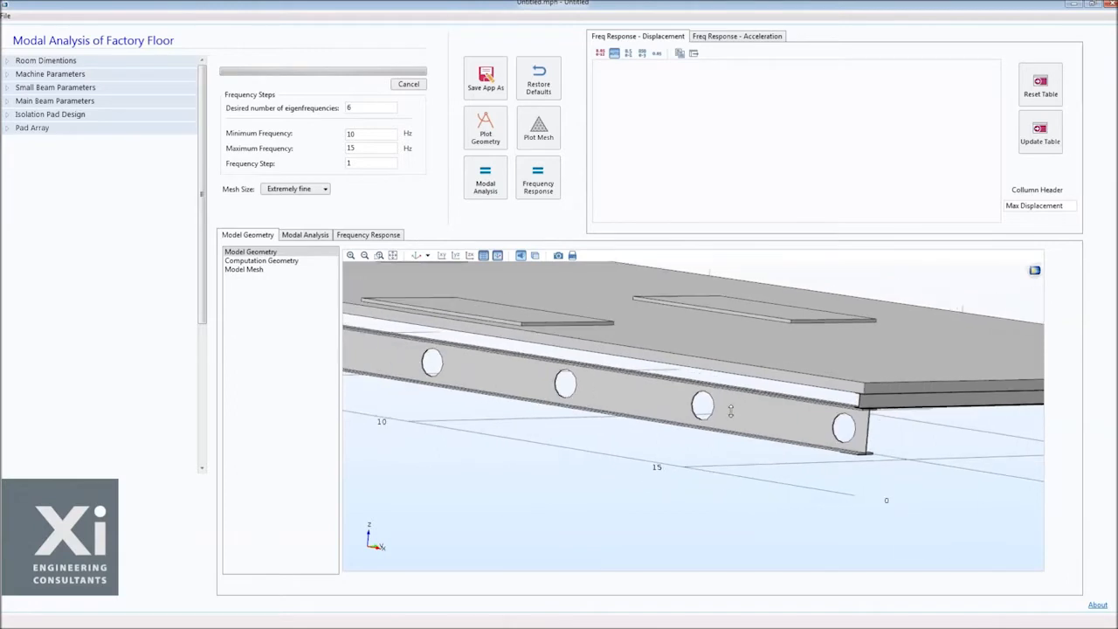
pyautogui.moveTo(708, 405); pyautogui.dragTo(766, 486)
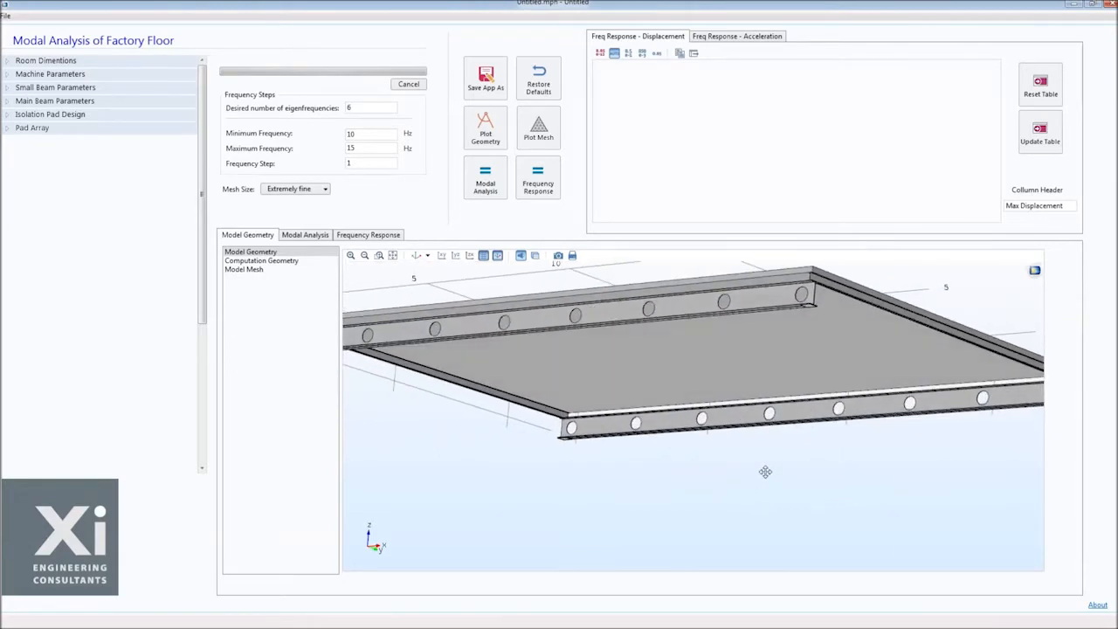
pyautogui.moveTo(765, 471); pyautogui.dragTo(718, 478)
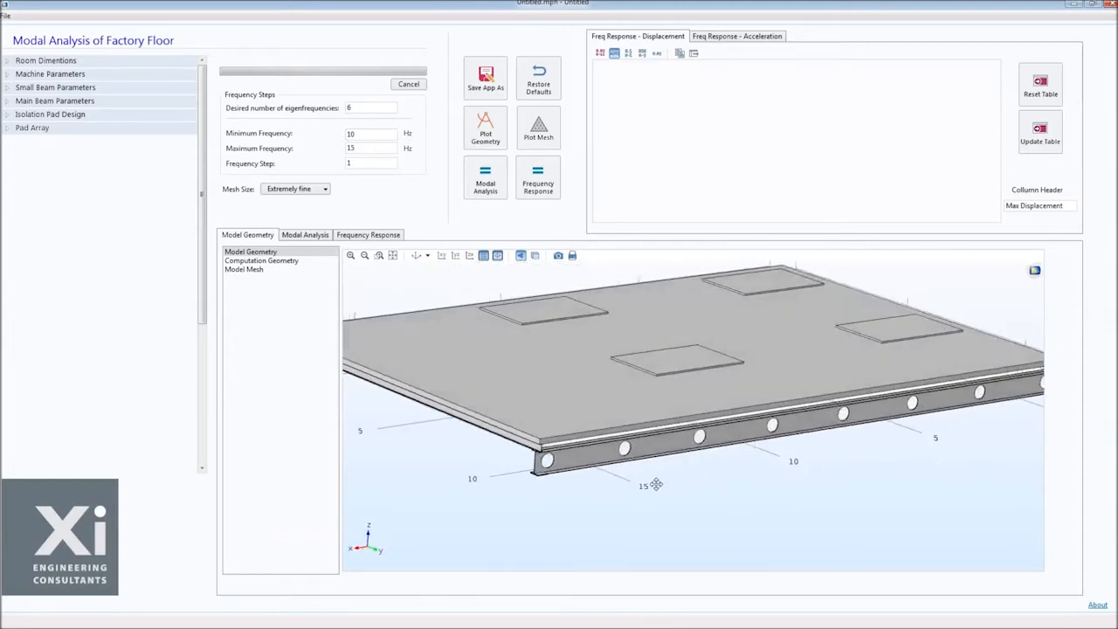
pyautogui.moveTo(655, 486); pyautogui.dragTo(612, 489)
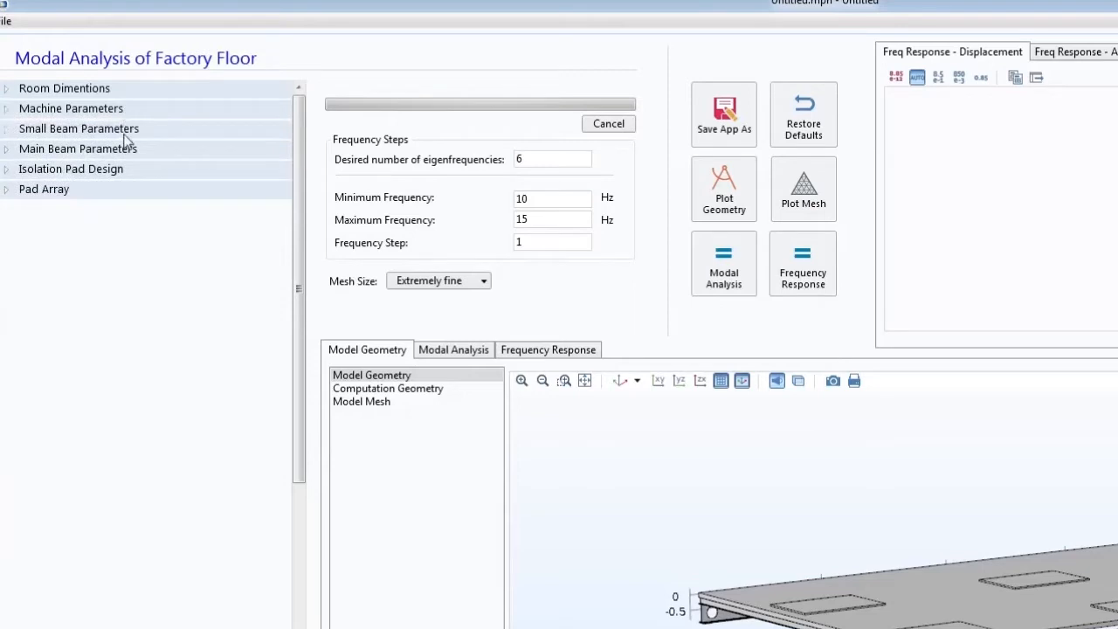
# - Review the Main Beam Parameters and Machine Parameters values in the settings panel
pyautogui.click(77, 130)
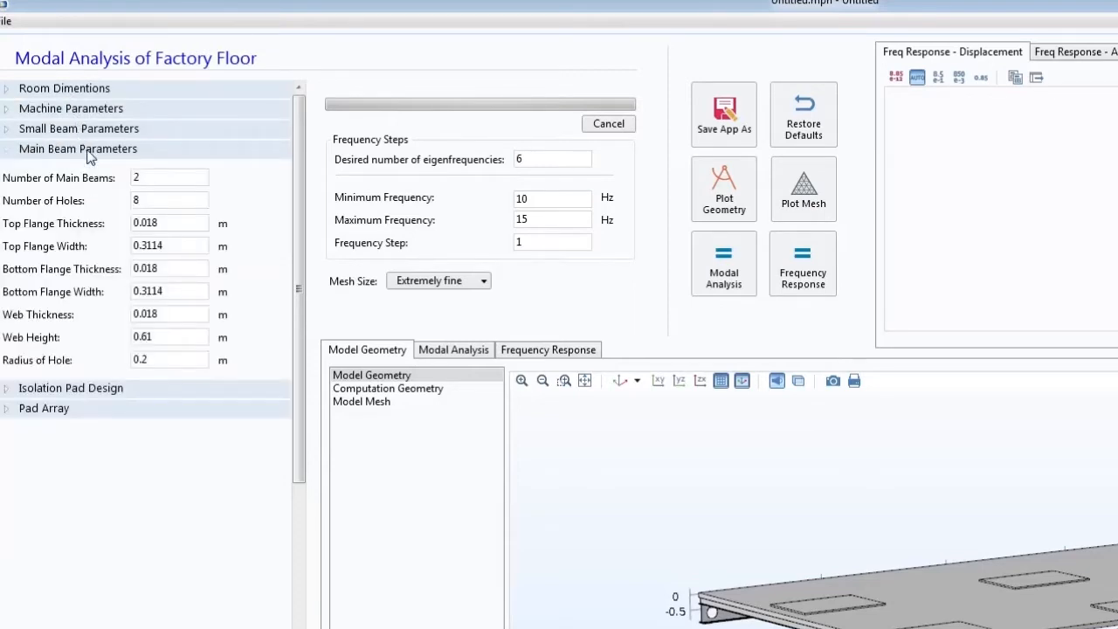
pyautogui.click(70, 108)
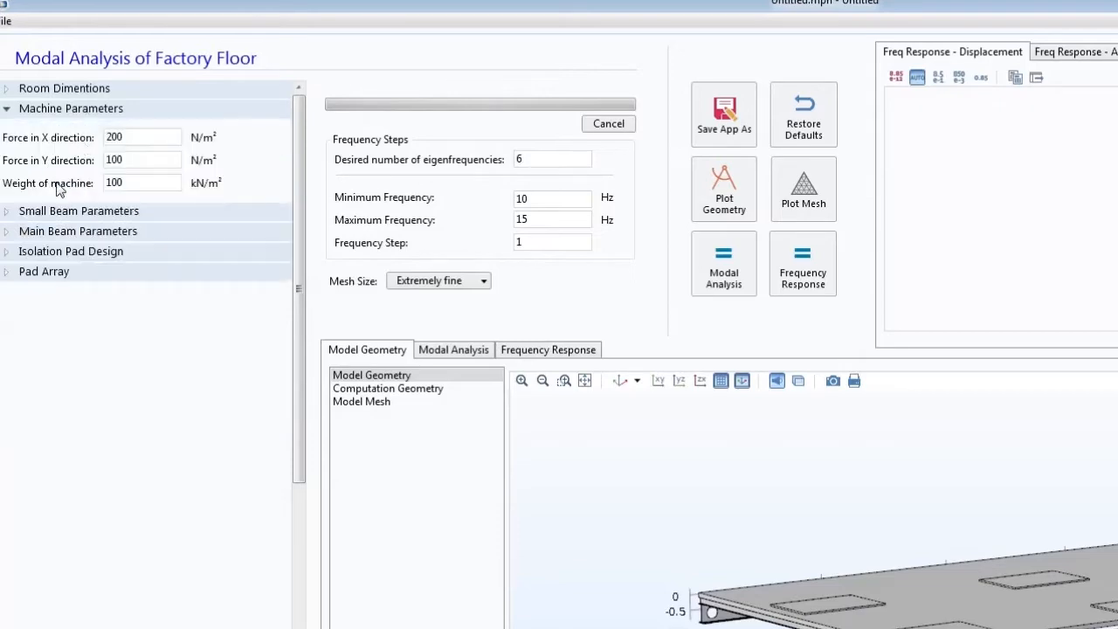
pyautogui.scroll(-3)
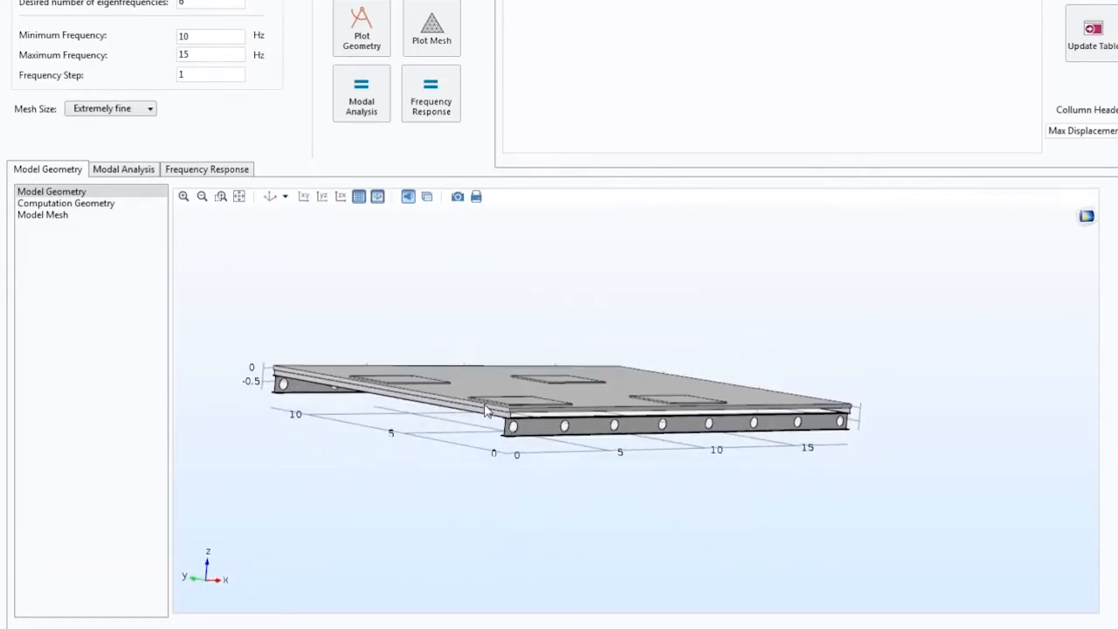
pyautogui.moveTo(497, 420)
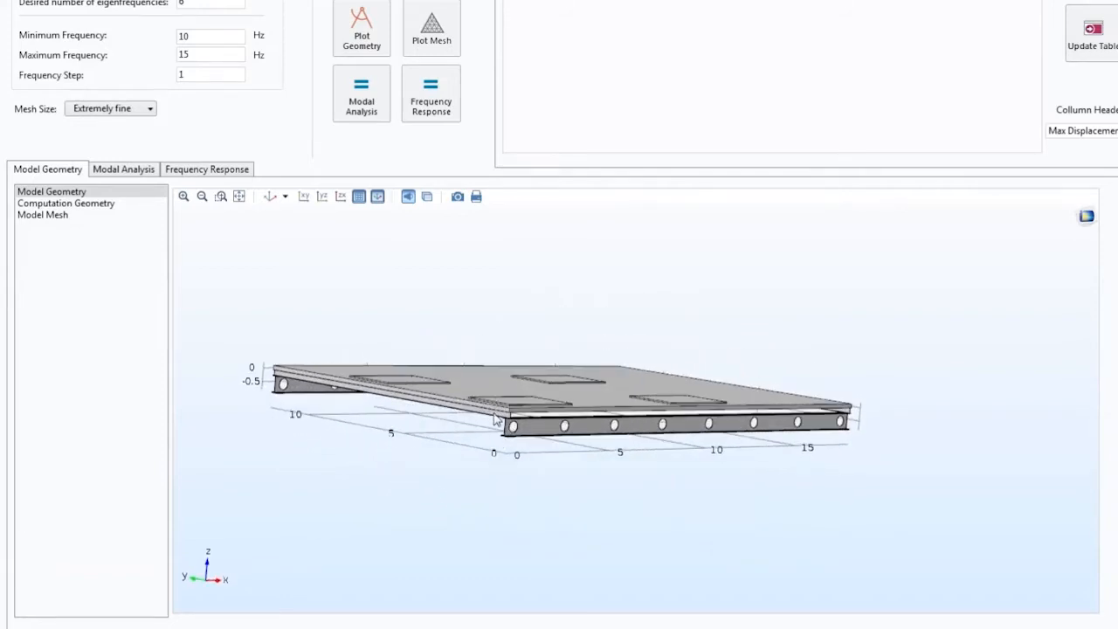
# - Show the Computation Geometry of the floor, then the Freq Response - Displacement table
pyautogui.click(66, 203)
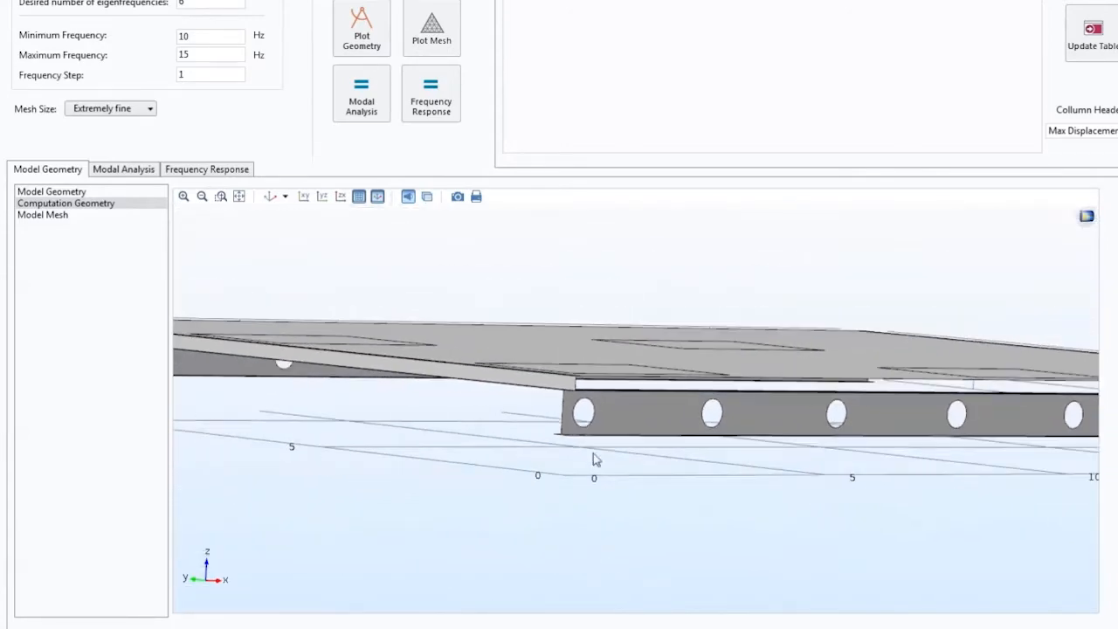
pyautogui.moveTo(594, 454); pyautogui.dragTo(618, 482)
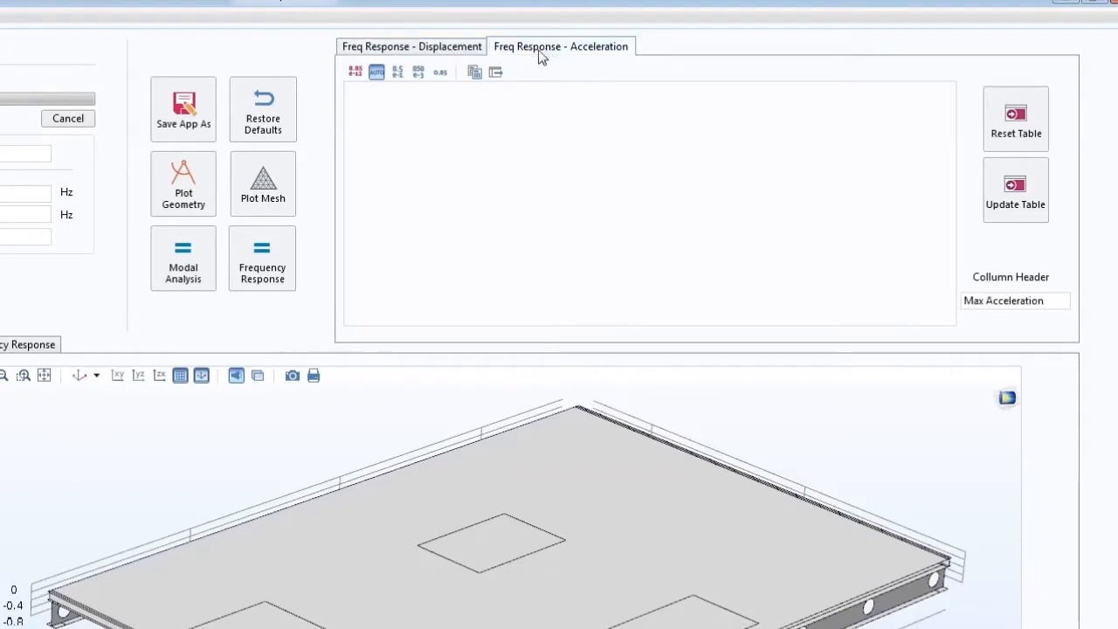
pyautogui.click(410, 45)
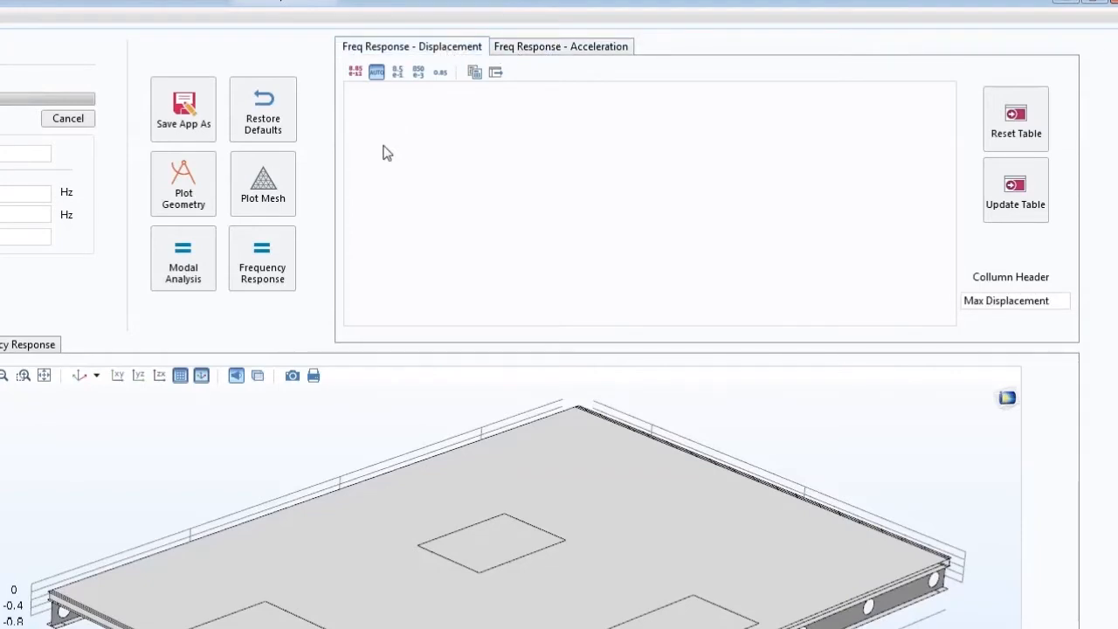
pyautogui.moveTo(556, 262)
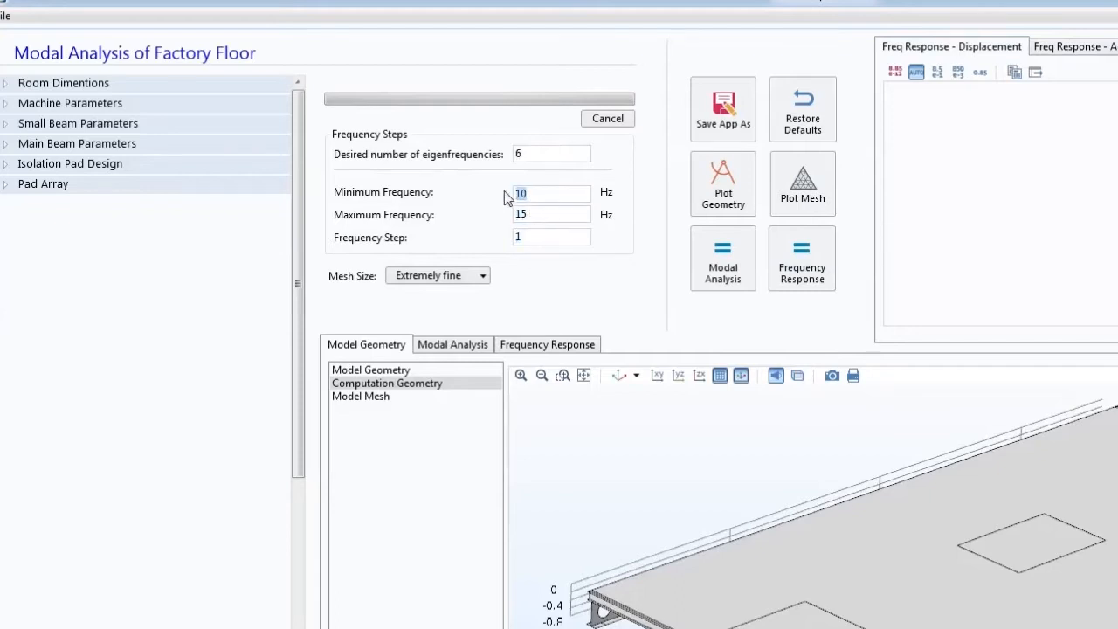
# - Set the room dimension to 15 m and show the Isolation Pad Design settings
pyautogui.click(63, 82)
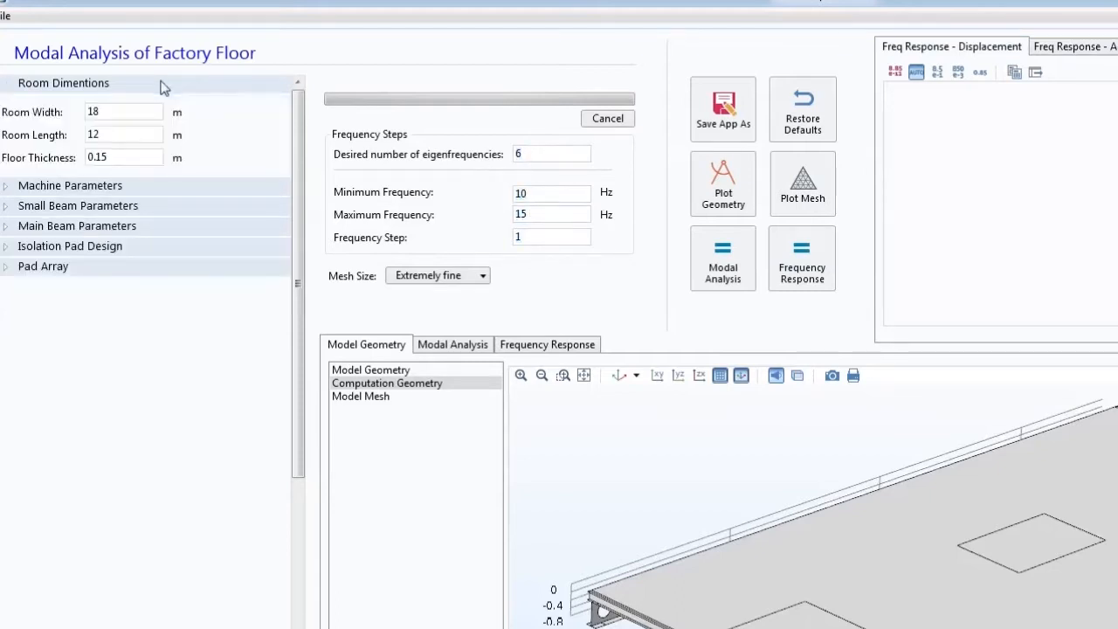
pyautogui.write('15')
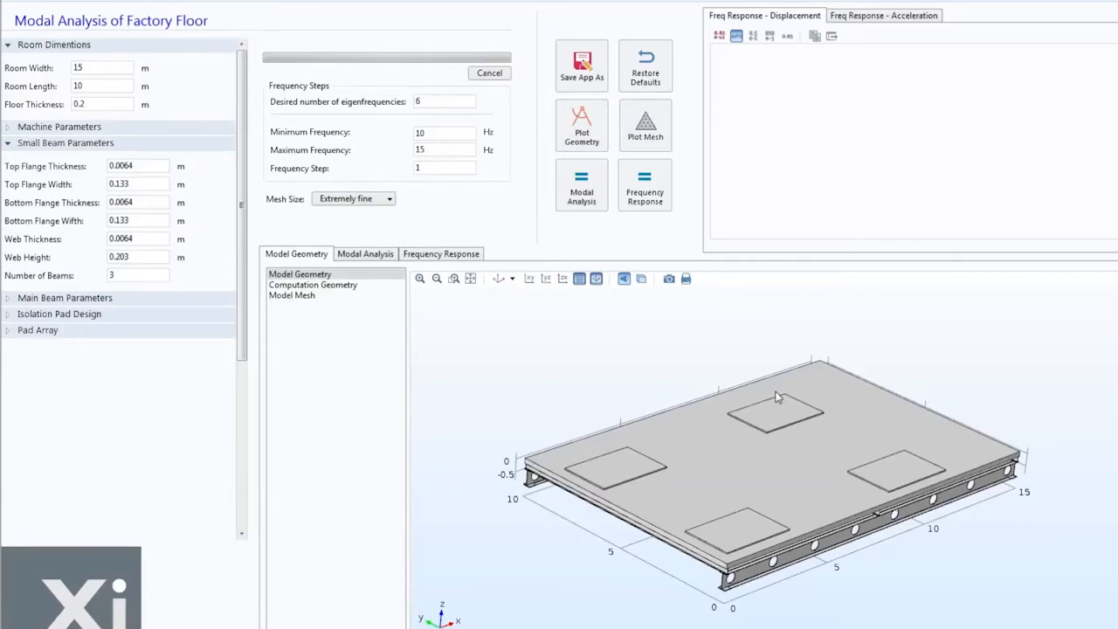
pyautogui.moveTo(220, 297)
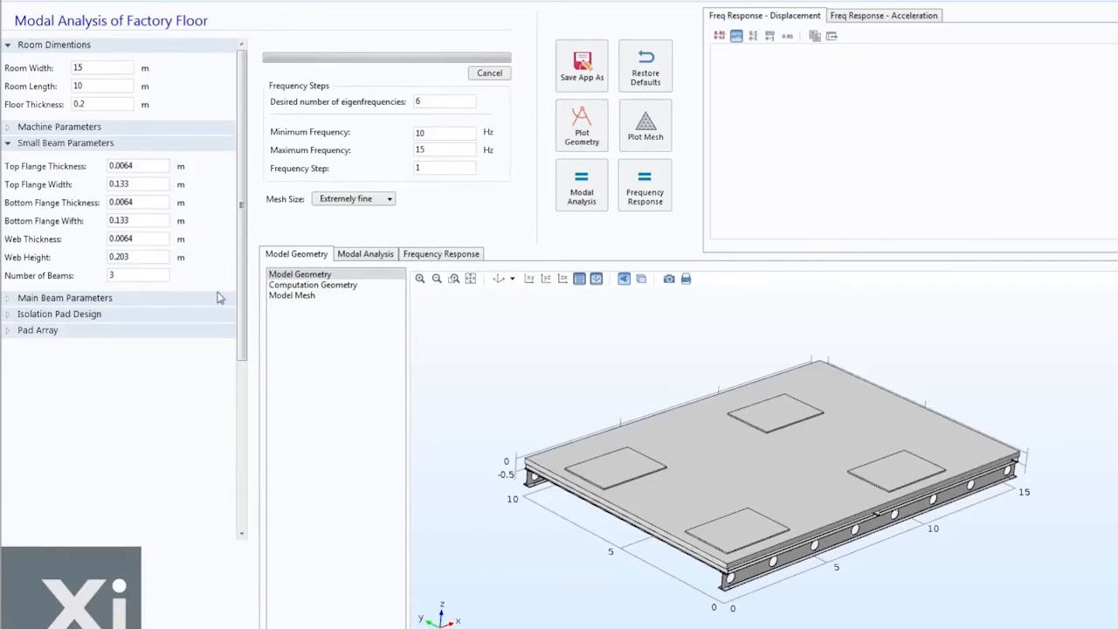
pyautogui.click(64, 297)
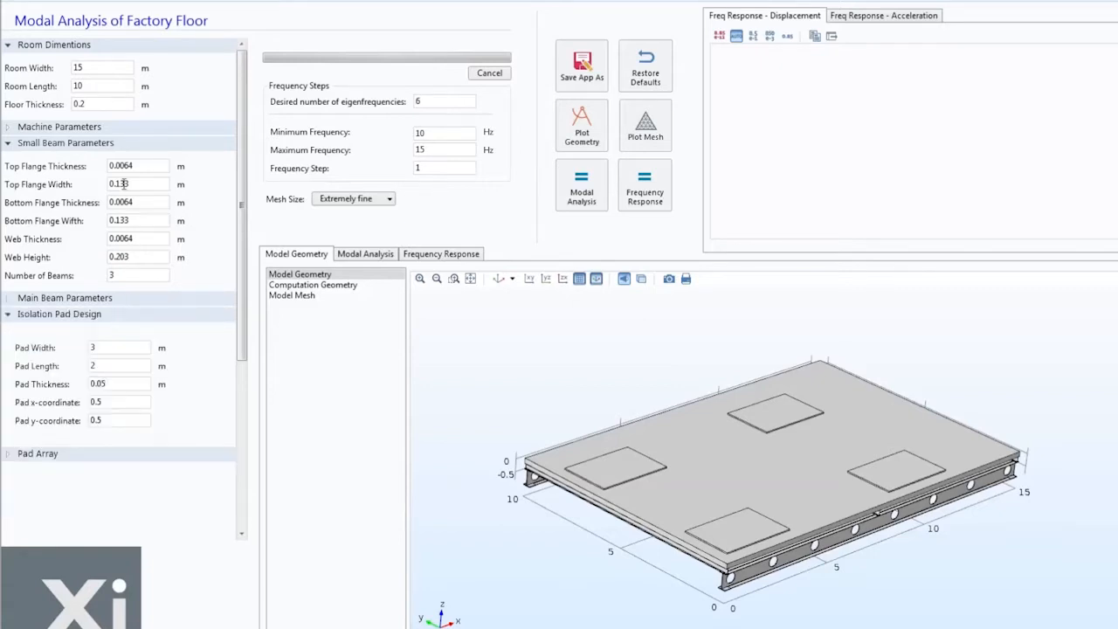
# - Hide Small Beam Parameters and set pad thickness 0.1 m and pad width 2 m
pyautogui.click(7, 46)
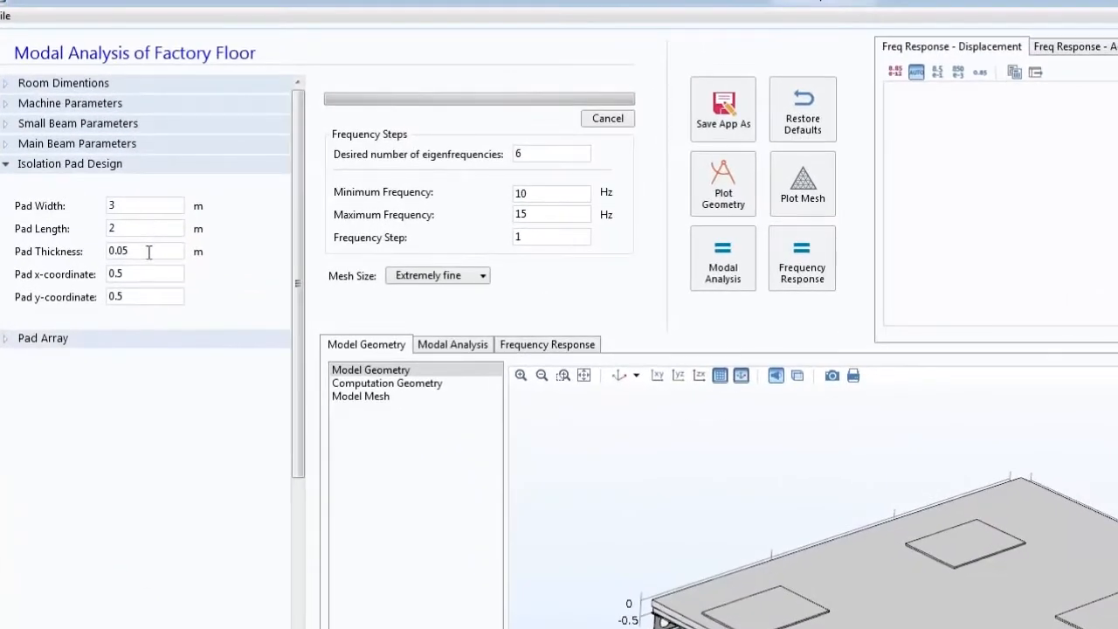
pyautogui.moveTo(147, 243)
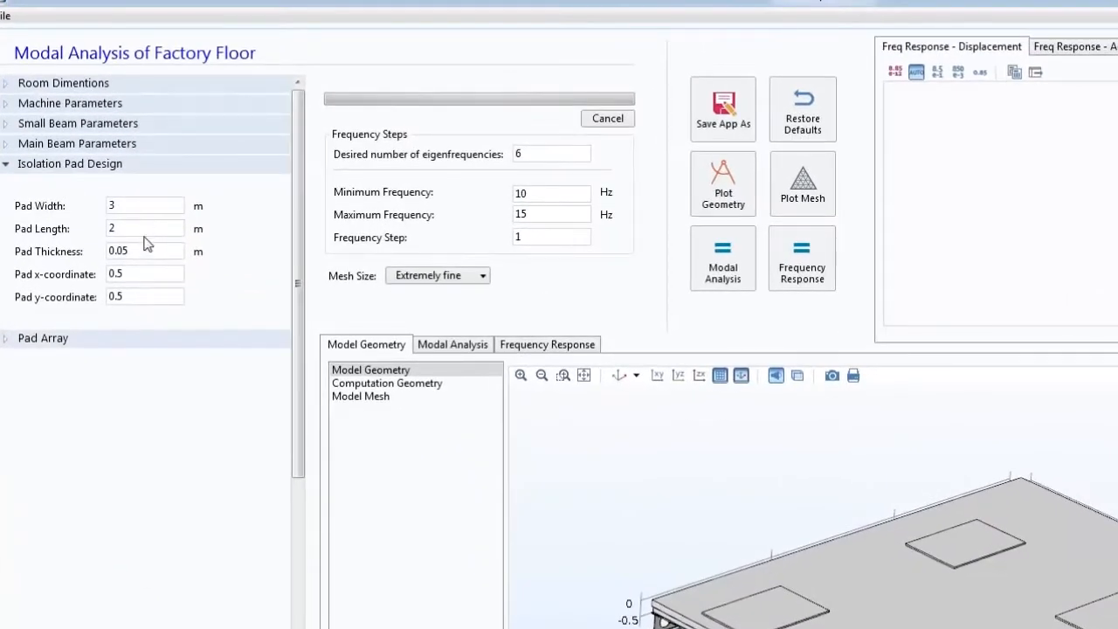
pyautogui.click(145, 252)
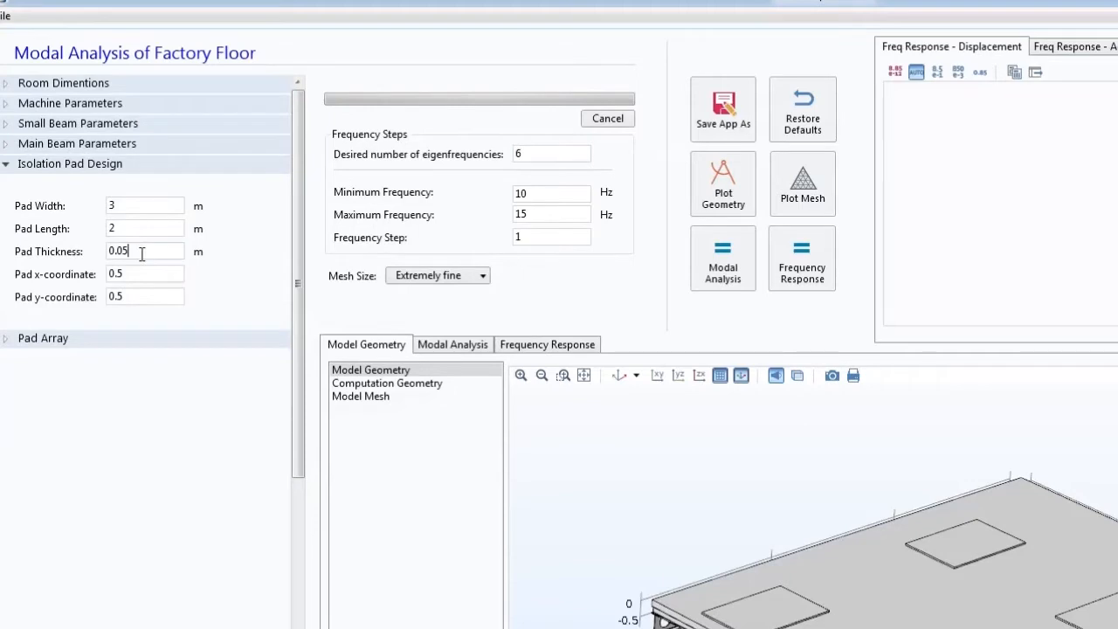
pyautogui.write('0.1')
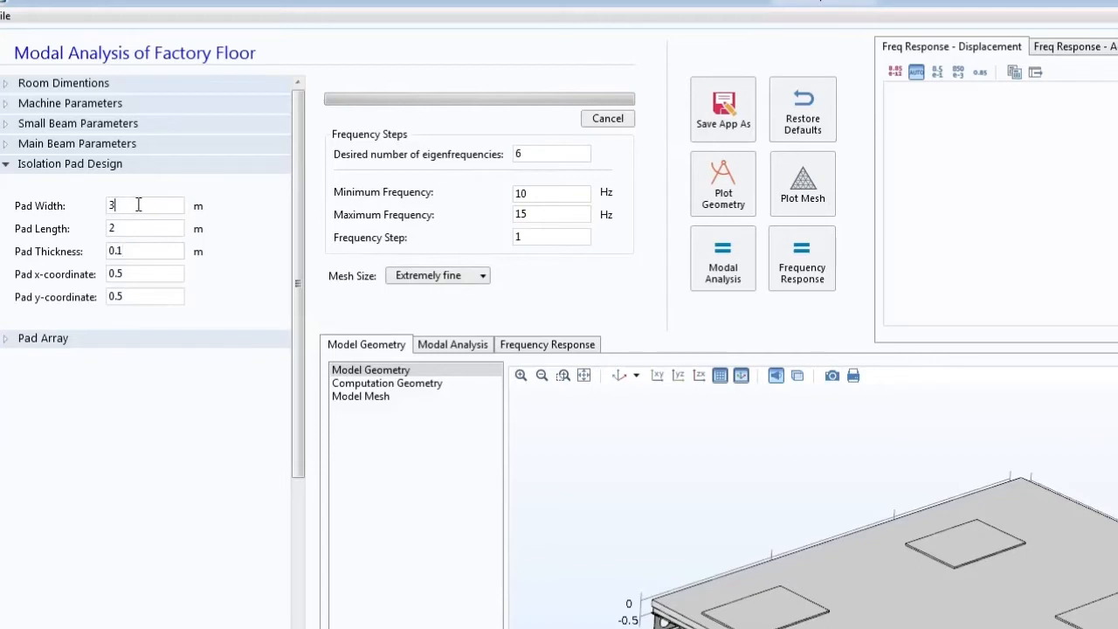
pyautogui.write('2')
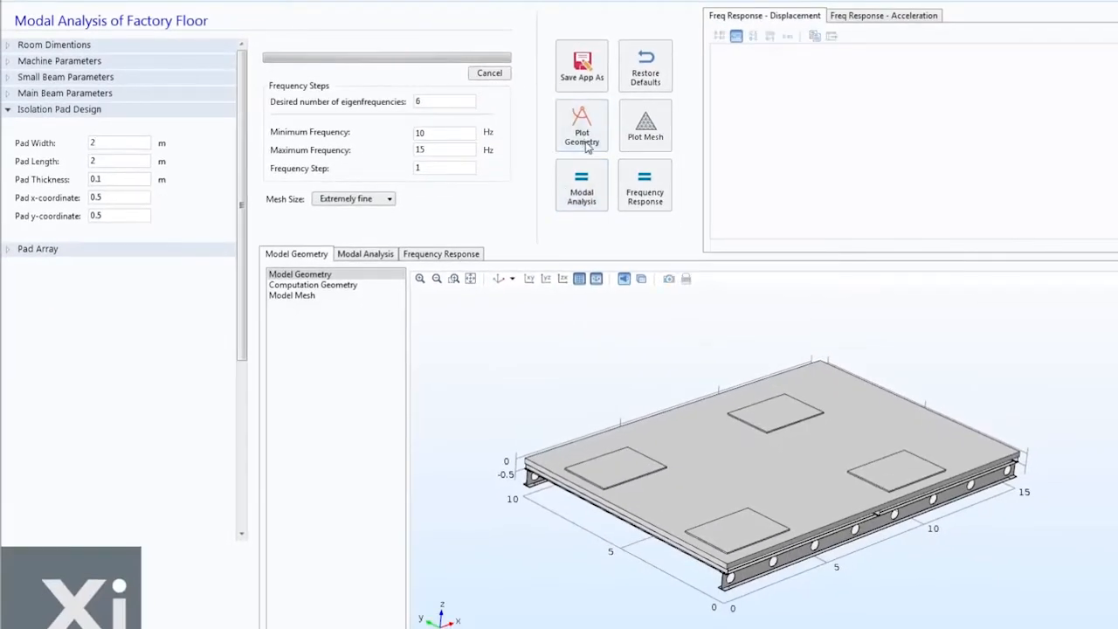
pyautogui.moveTo(688, 437)
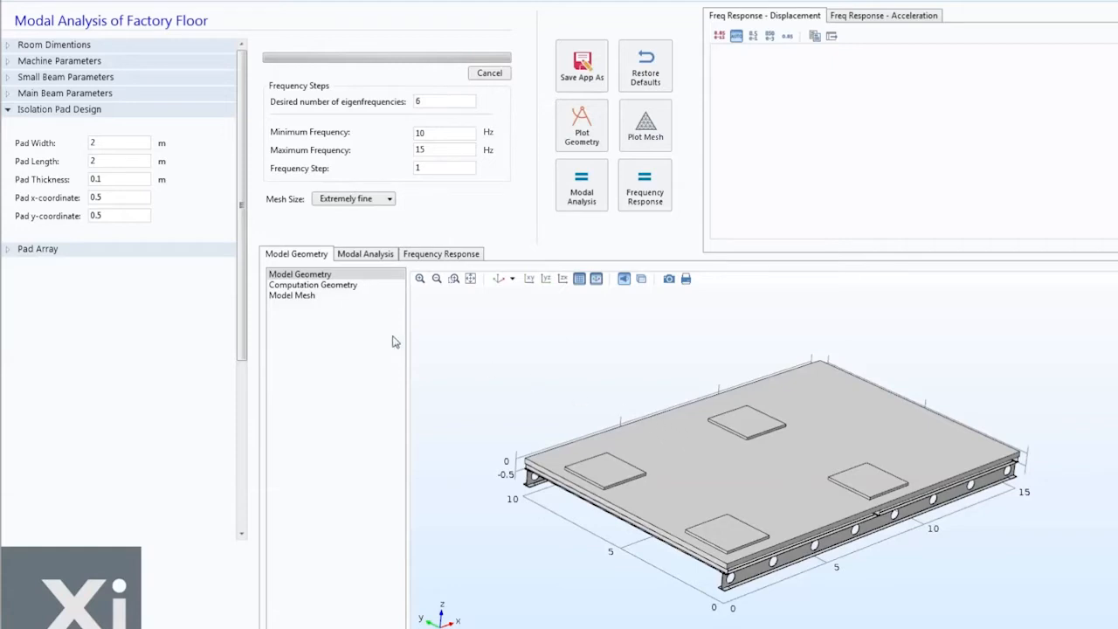
# - Show the Pad Array settings (3 by 2, spaced 1.5 by 1 m) and replot the floor geometry
pyautogui.click(38, 248)
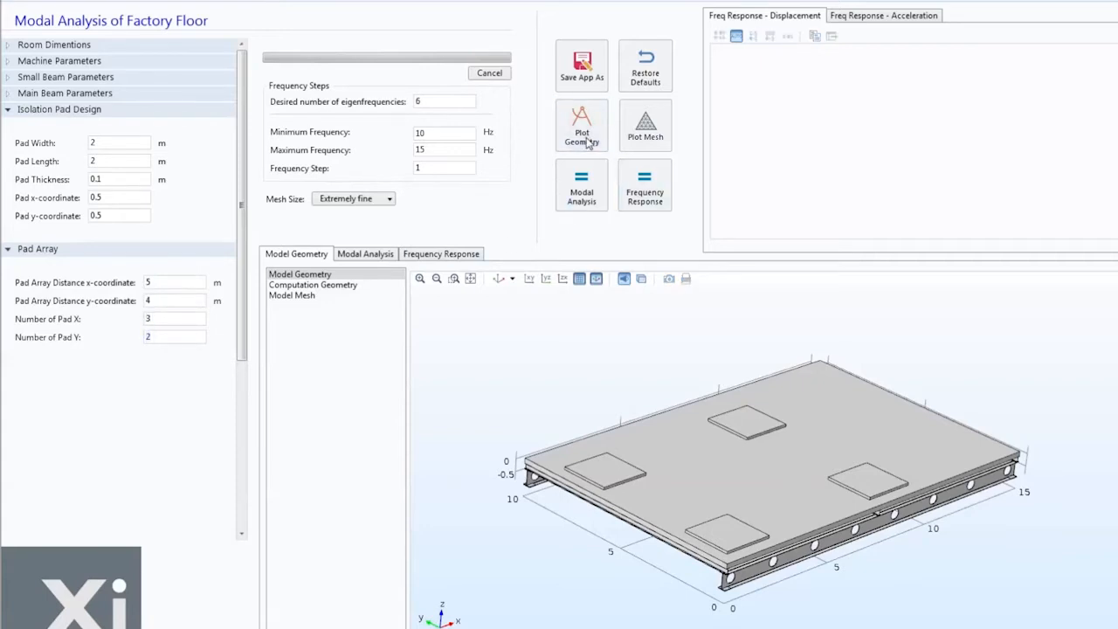
pyautogui.click(582, 125)
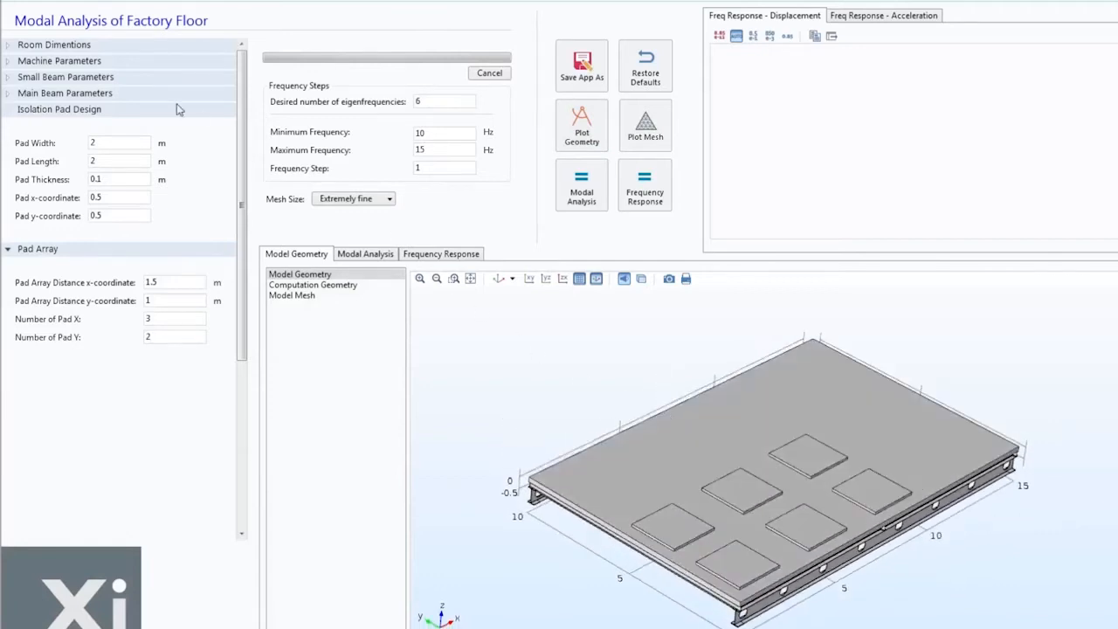
# - Set the machine force to 1e3 N/m² in X and 500 N/m² in Y
pyautogui.click(54, 45)
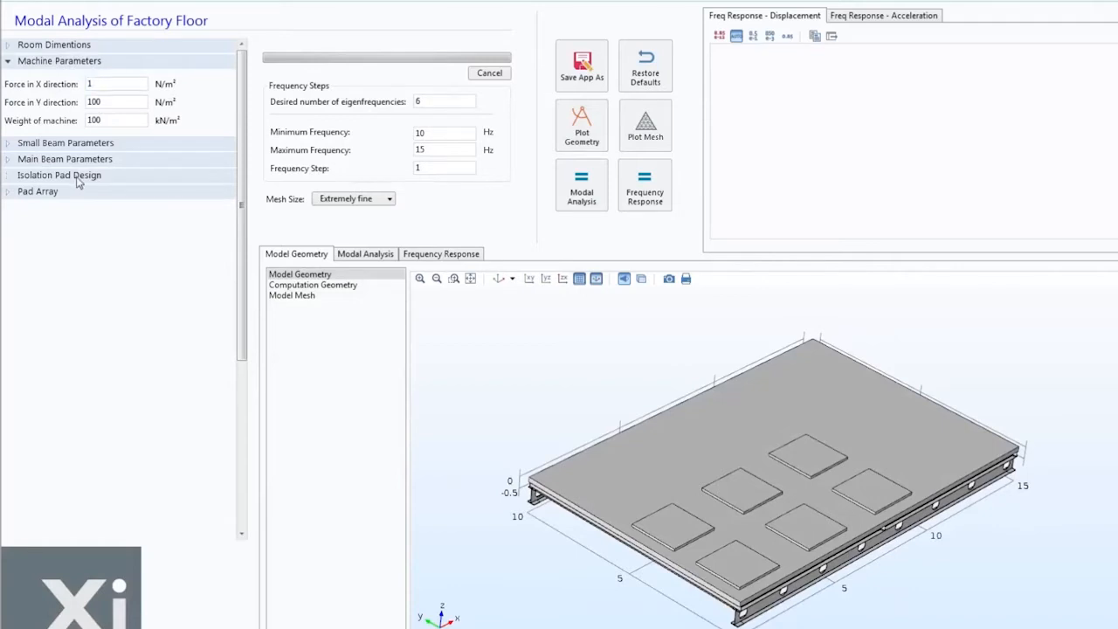
pyautogui.write('1e3')
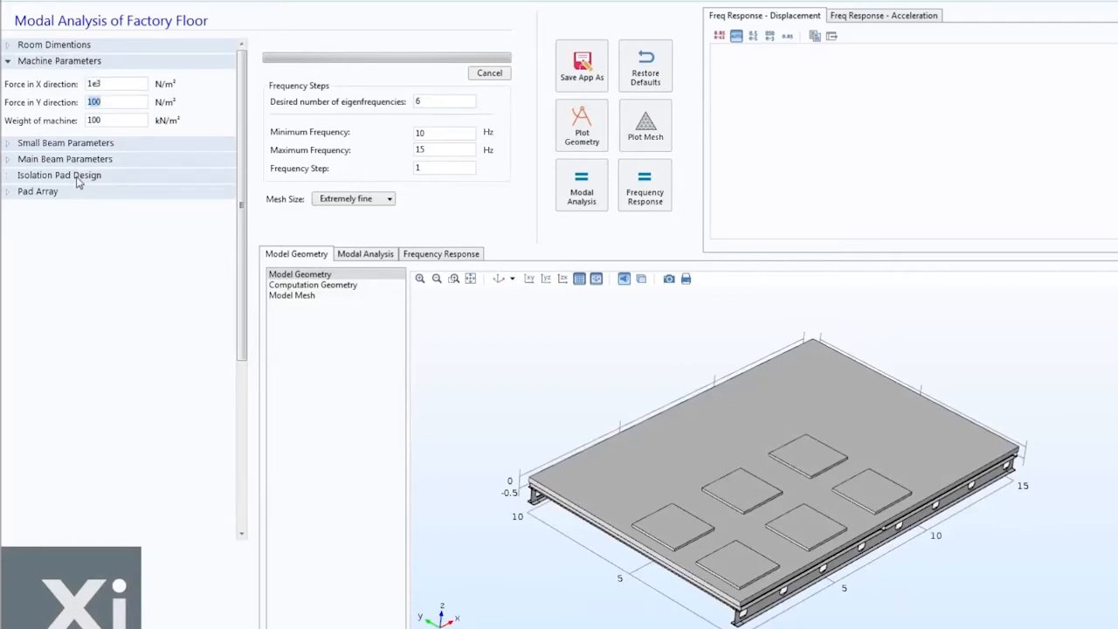
pyautogui.write('500')
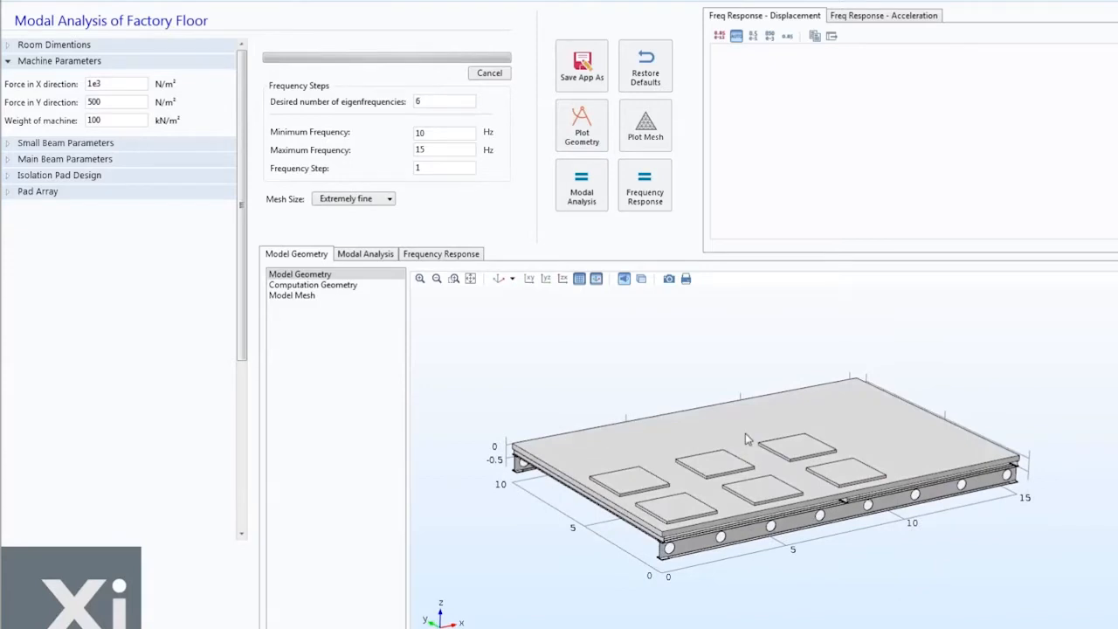
pyautogui.moveTo(727, 440)
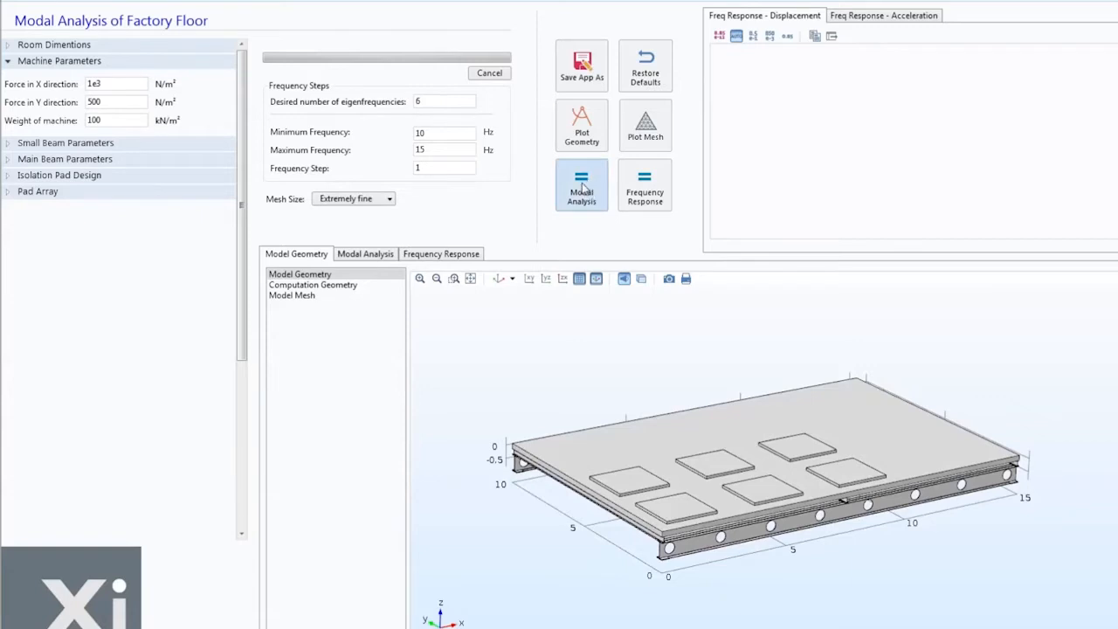
pyautogui.moveTo(568, 241)
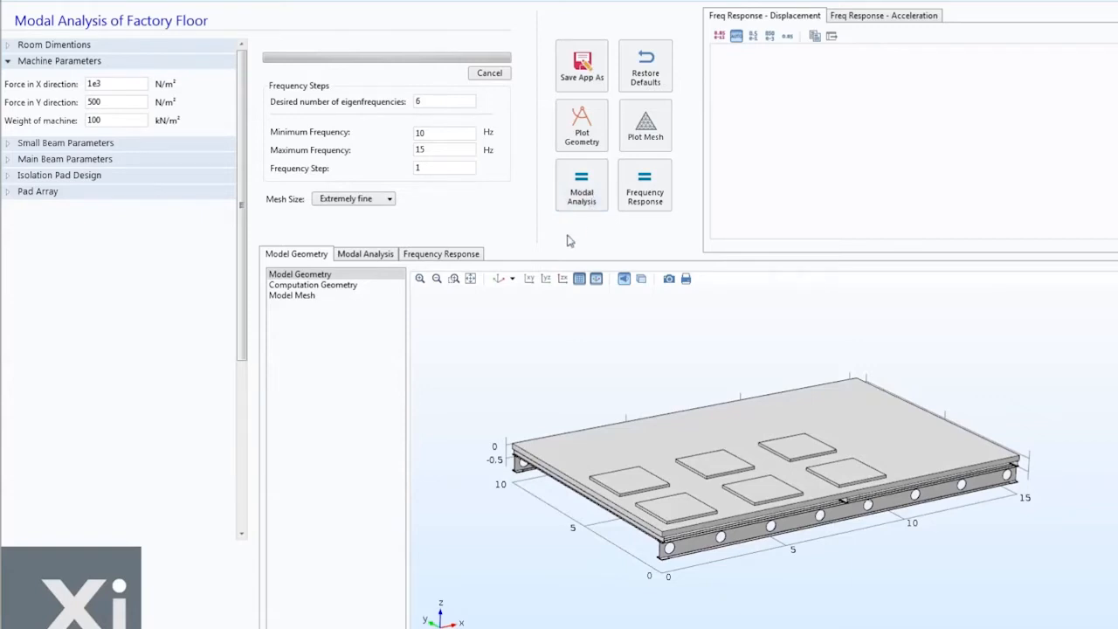
# - Show Model Mesh and plot the floor with an Extra coarse mesh size
pyautogui.click(291, 295)
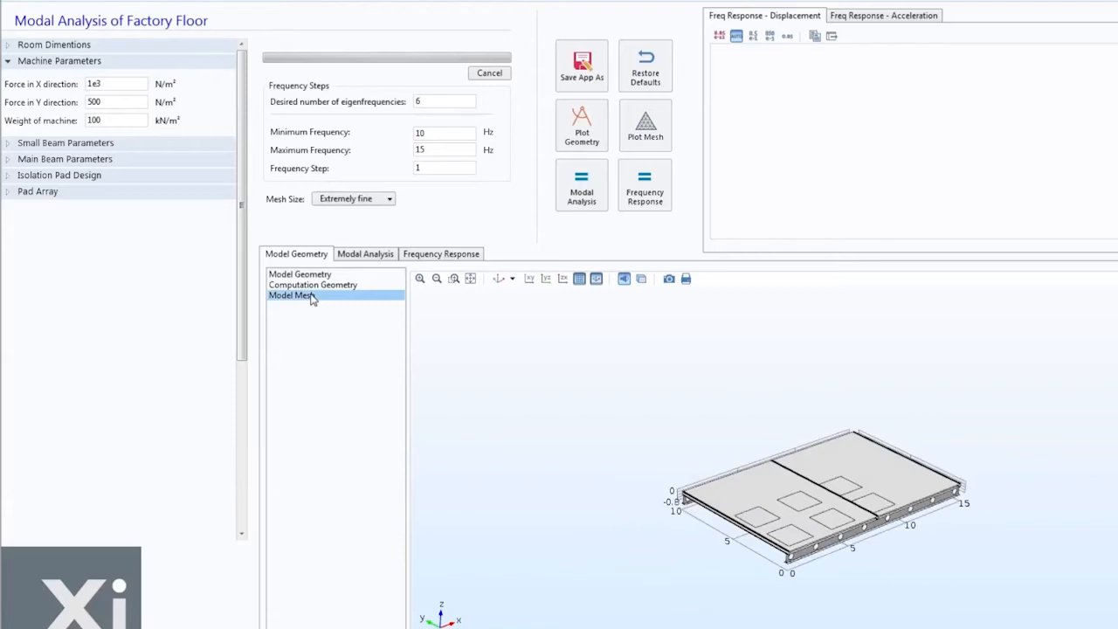
pyautogui.moveTo(428, 231)
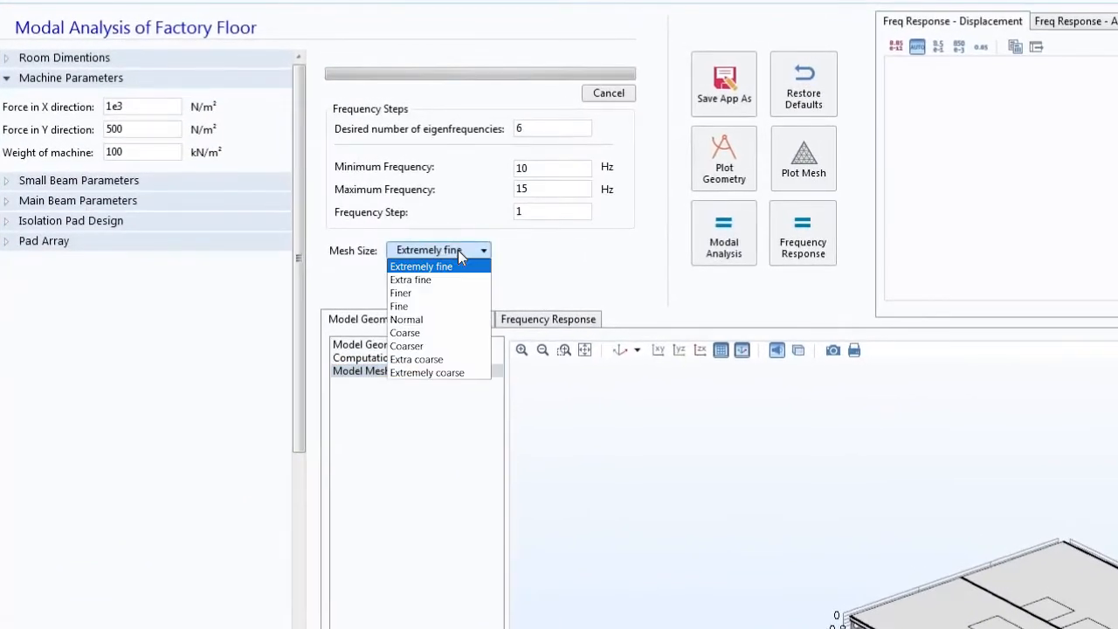
pyautogui.moveTo(416, 360)
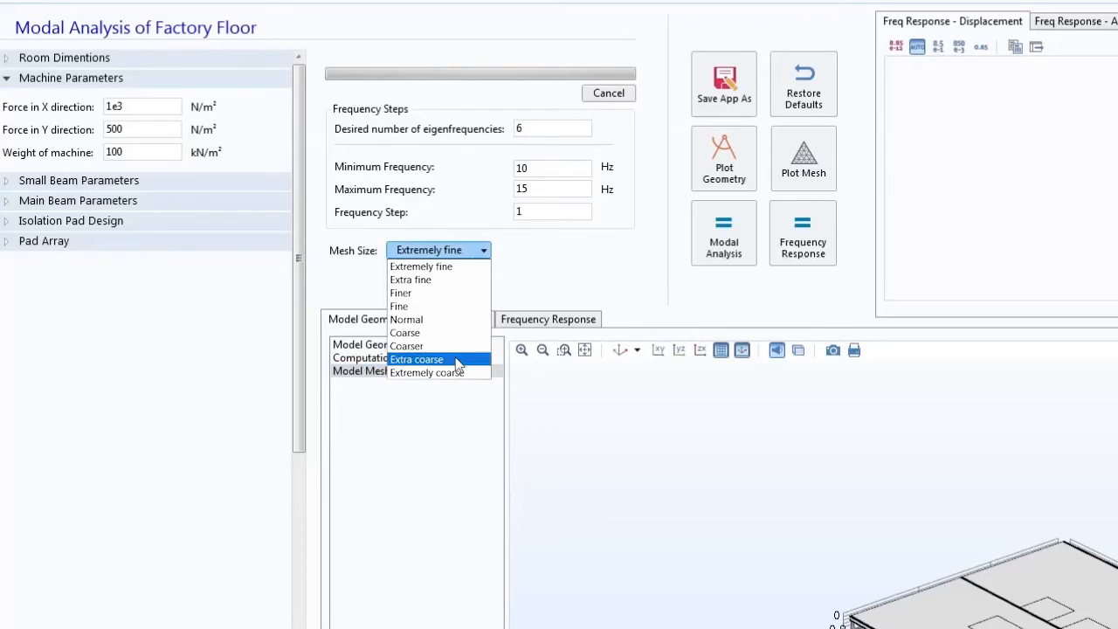
pyautogui.click(416, 360)
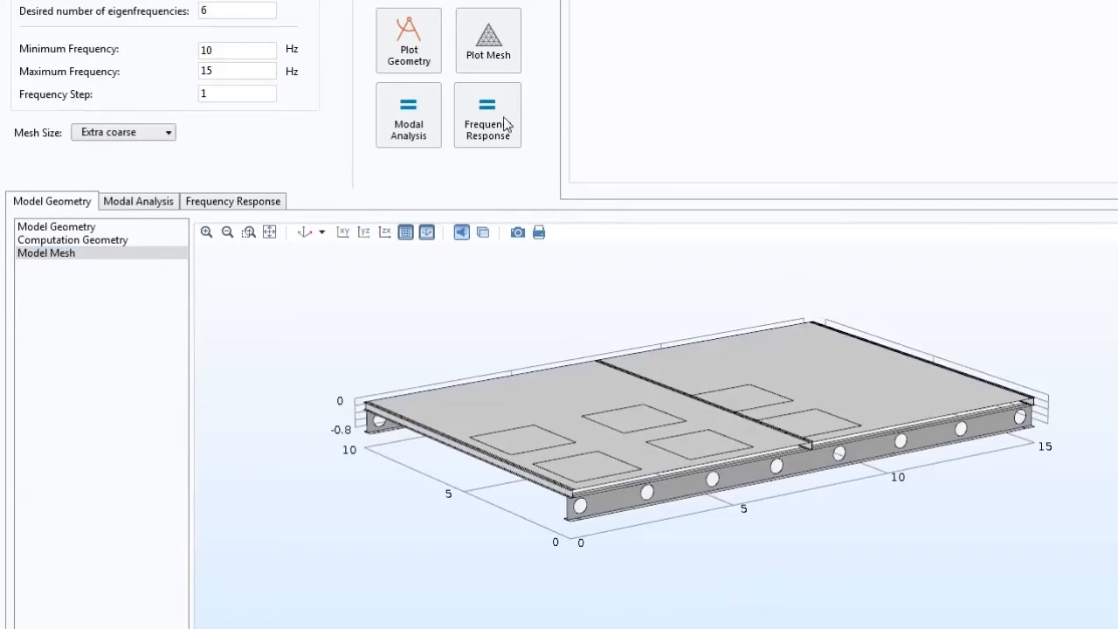
pyautogui.click(487, 40)
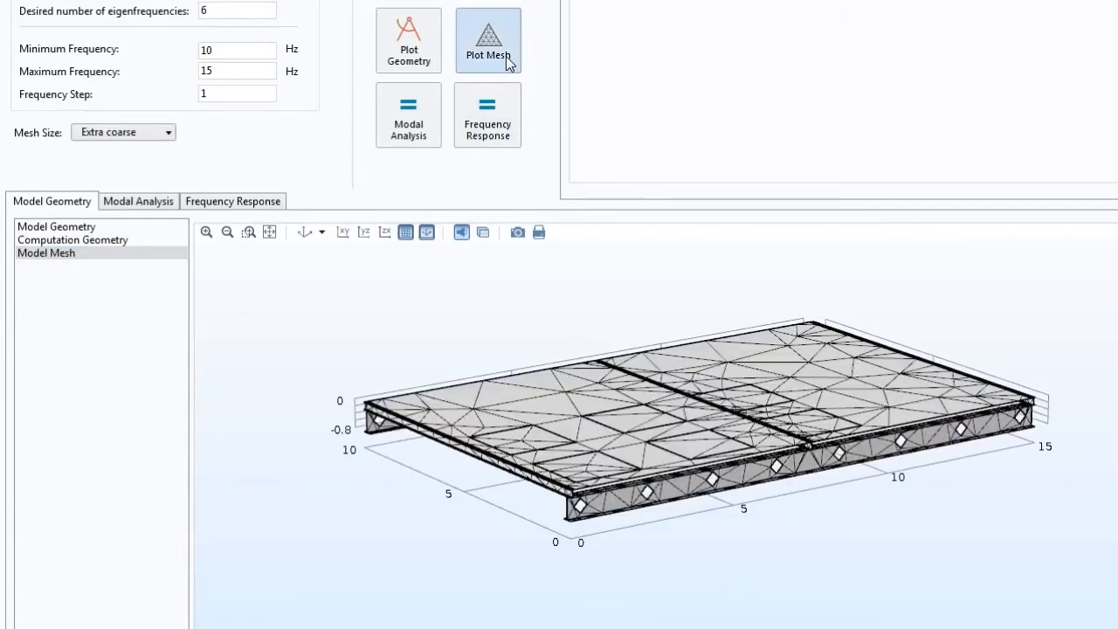
pyautogui.click(487, 40)
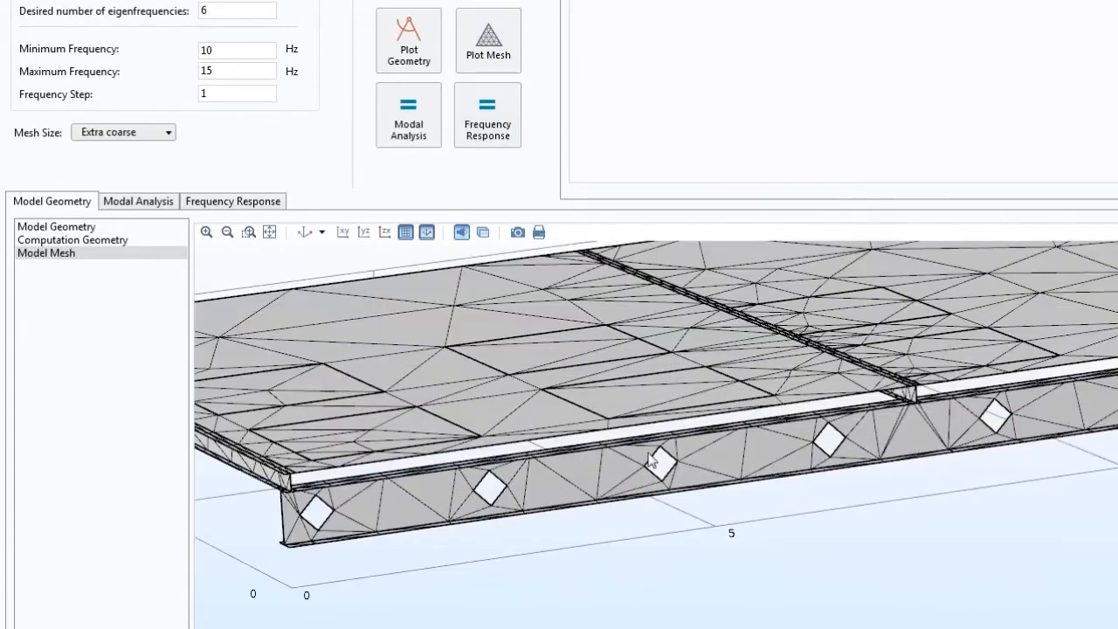
pyautogui.moveTo(251, 180)
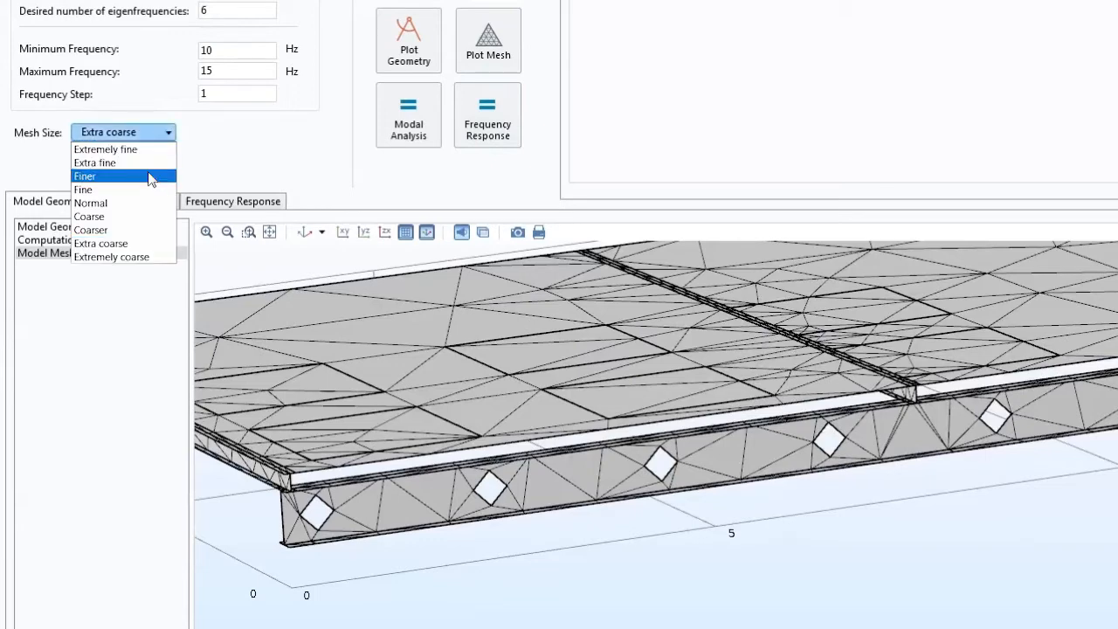
# - Replot the floor mesh with Normal mesh size
pyautogui.click(91, 202)
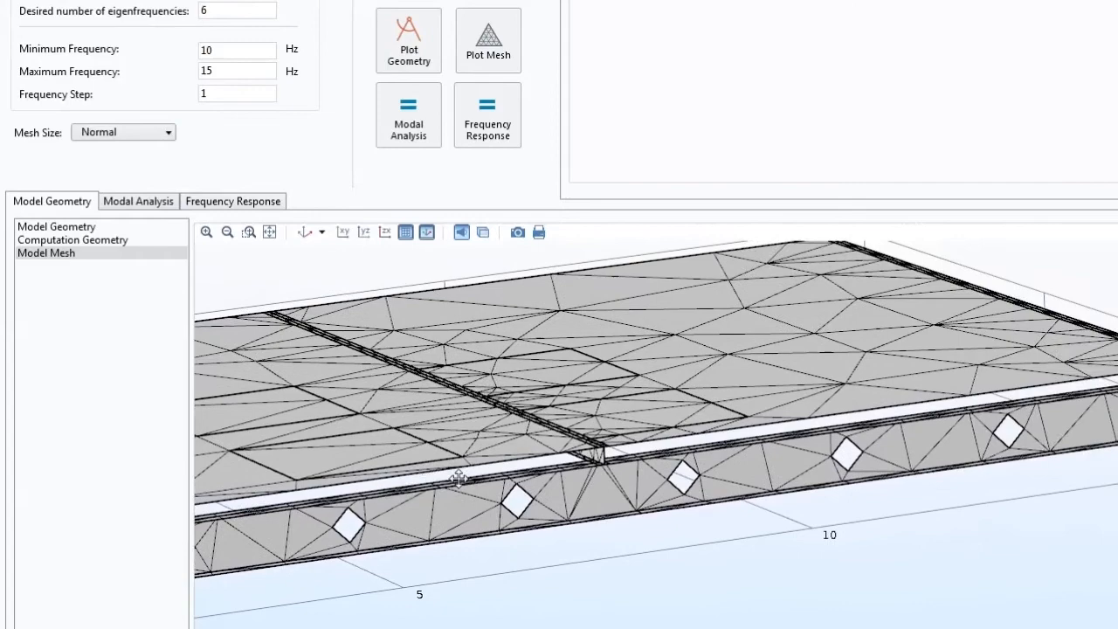
pyautogui.click(488, 38)
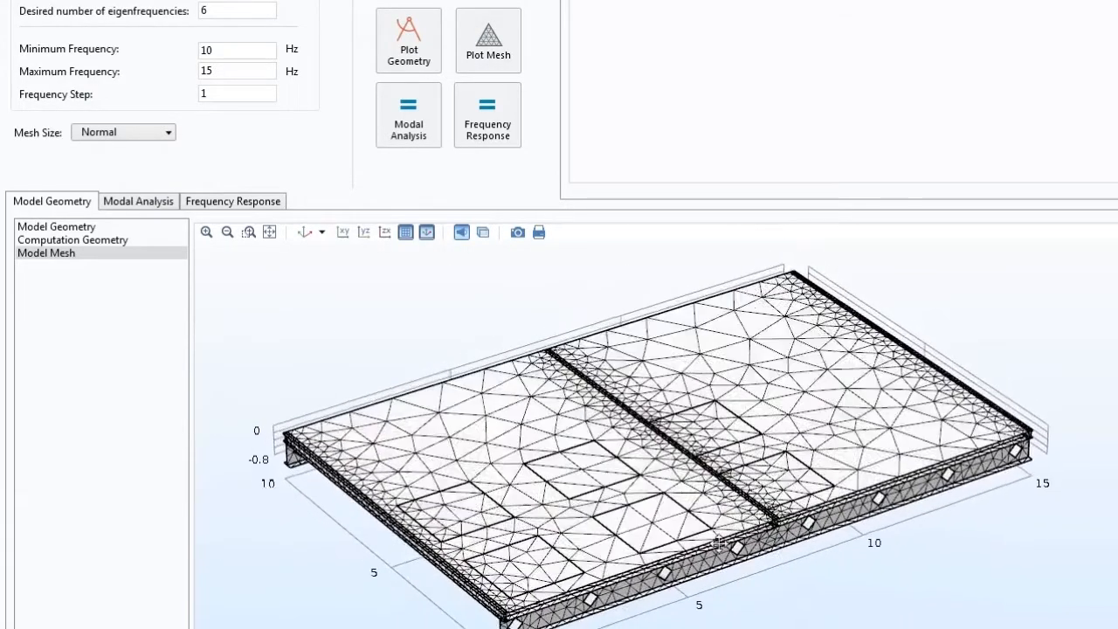
# - Change the mesh size to Extremely fine from the mesh size list
pyautogui.click(122, 133)
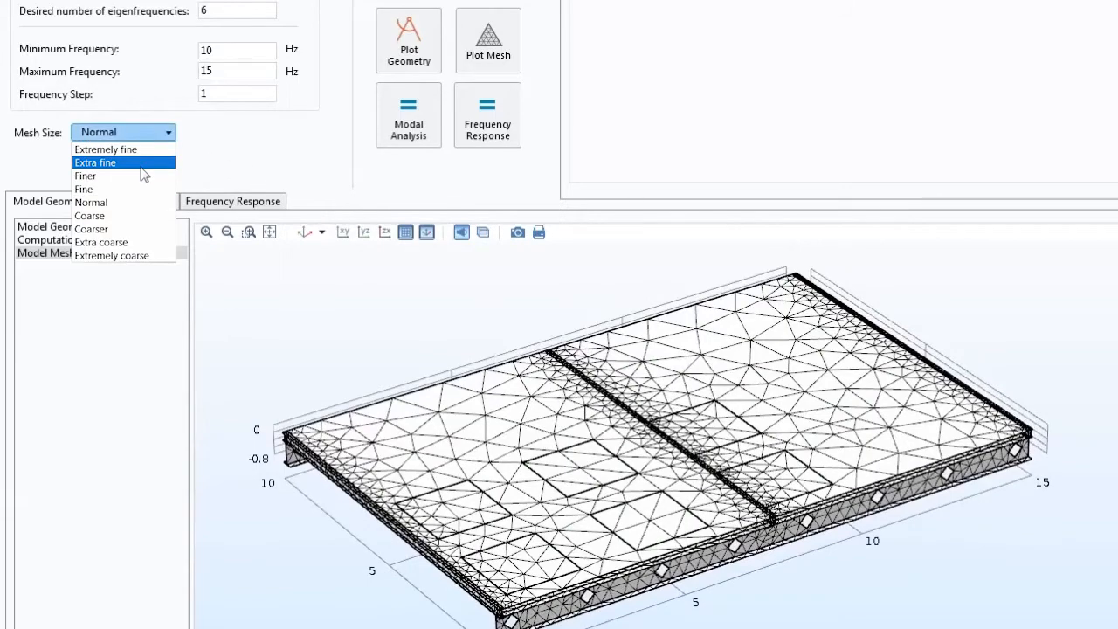
pyautogui.click(94, 162)
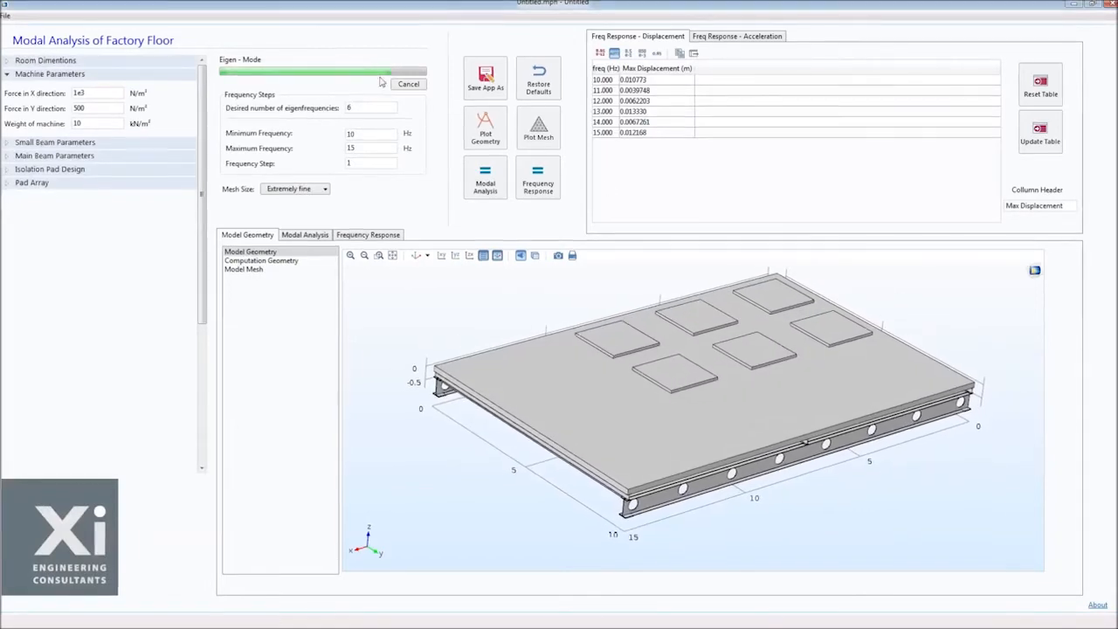
# - Plot the Modal Analysis mode shapes at eigenfrequencies 2.8421 and 3.6925
pyautogui.click(485, 185)
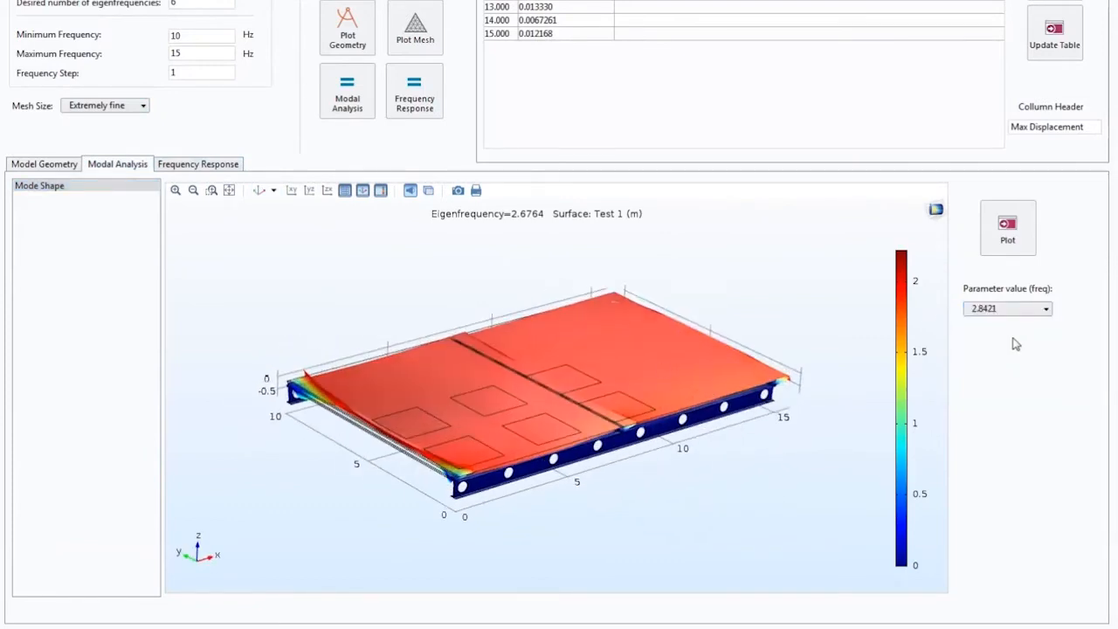
pyautogui.click(1045, 309)
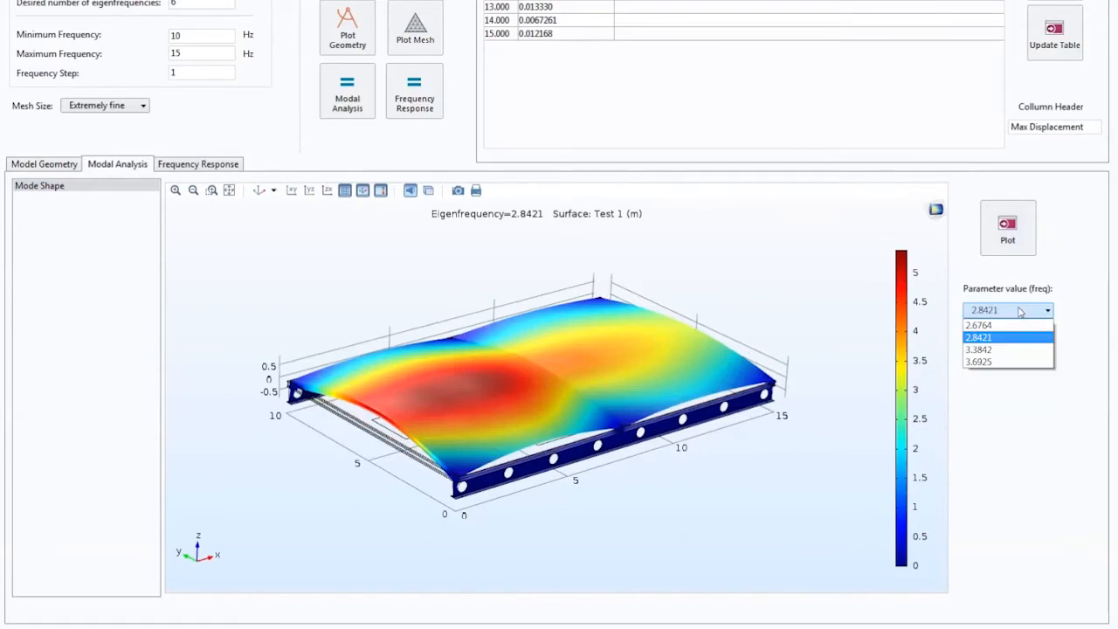
pyautogui.click(978, 349)
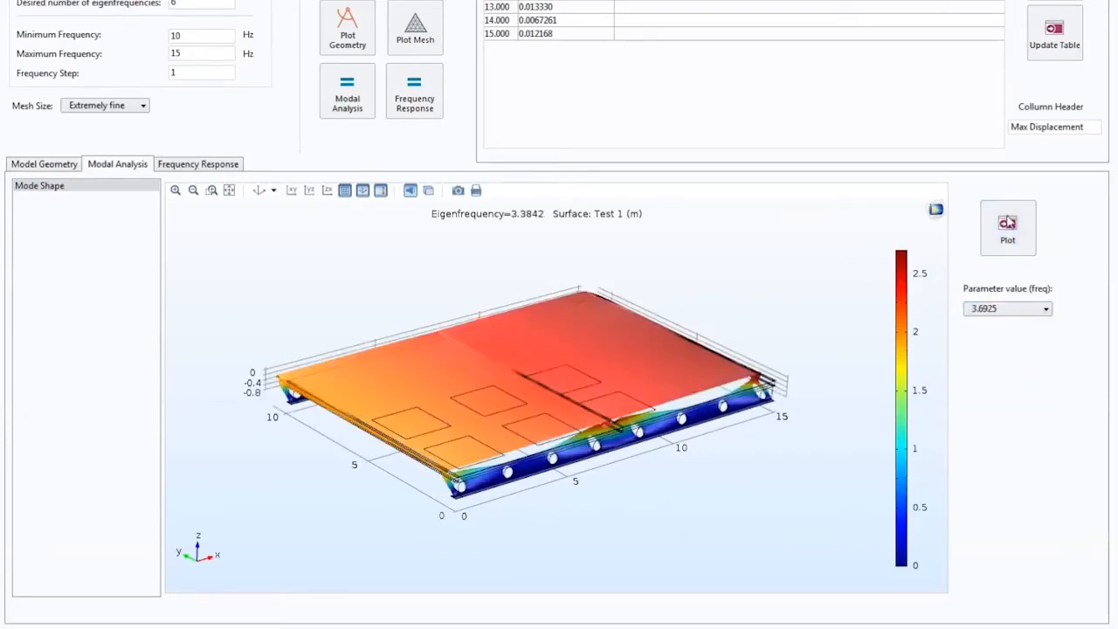
pyautogui.click(1007, 227)
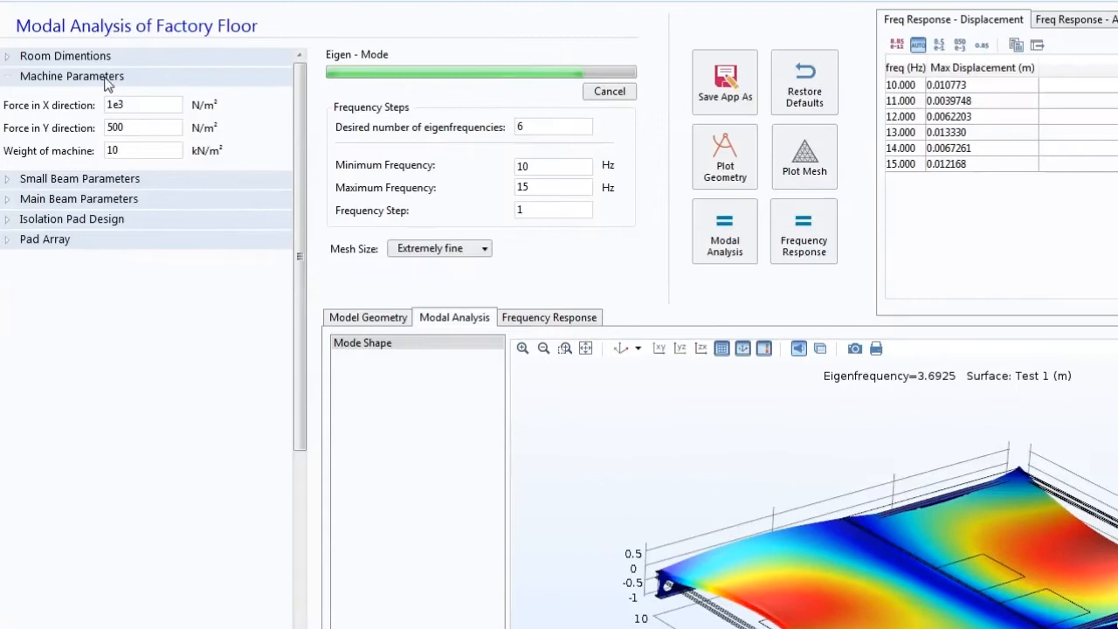
# - Rerun the modal analysis and plot the third eigenfrequency's mode shape (9.92 Hz)
pyautogui.click(78, 115)
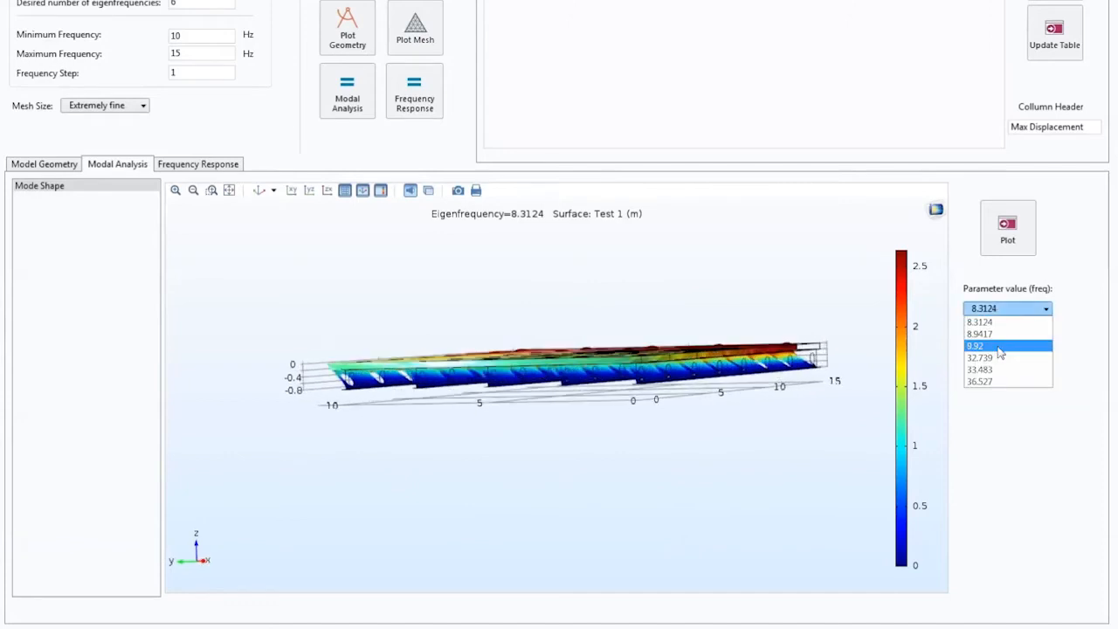
pyautogui.click(975, 346)
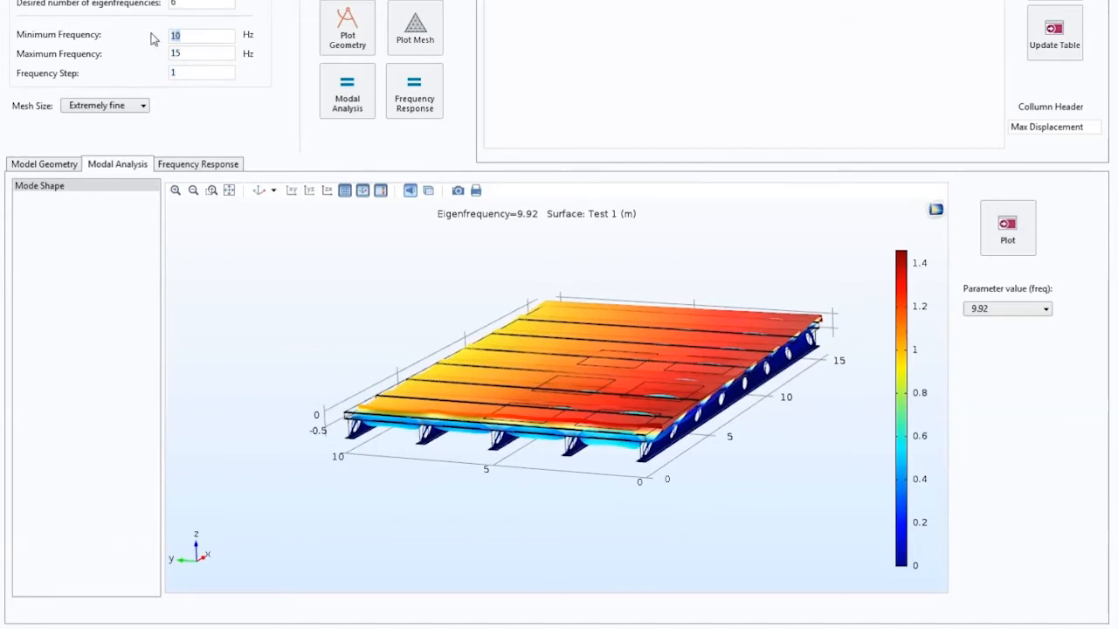
# - Sweep 43 to 47 Hz in 0.1 Hz steps and run the frequency response study
pyautogui.write('43')
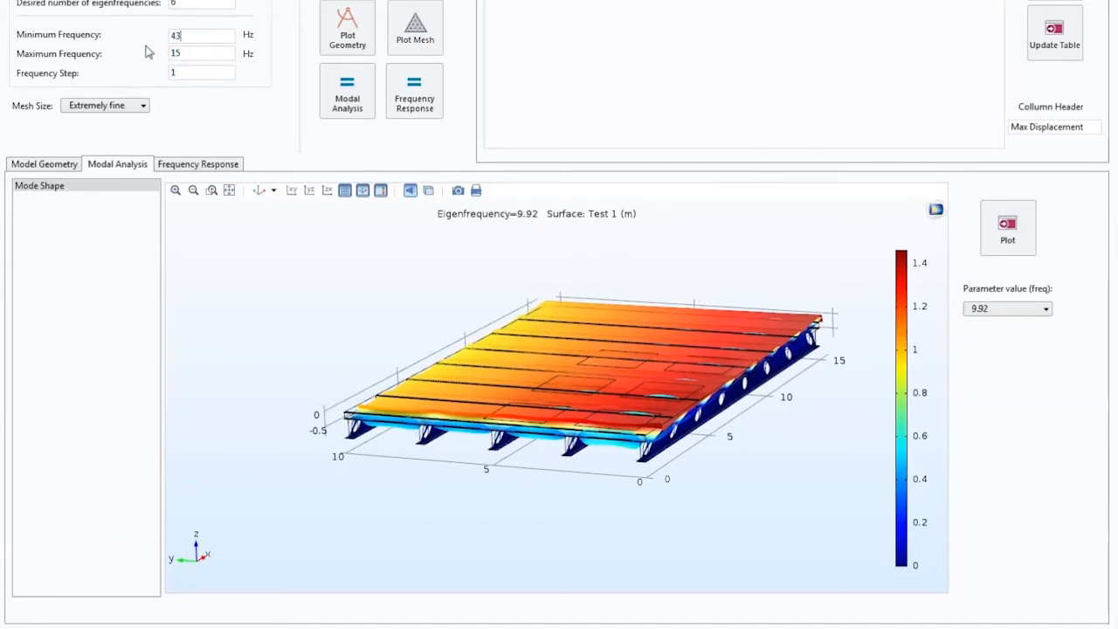
pyautogui.write('47')
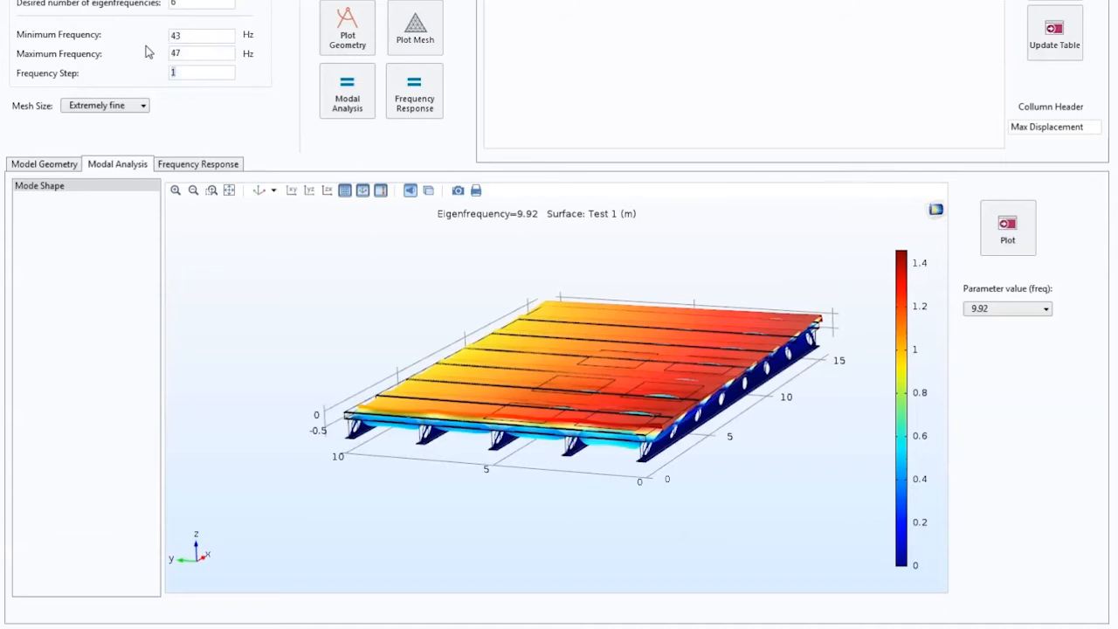
pyautogui.write('0.1')
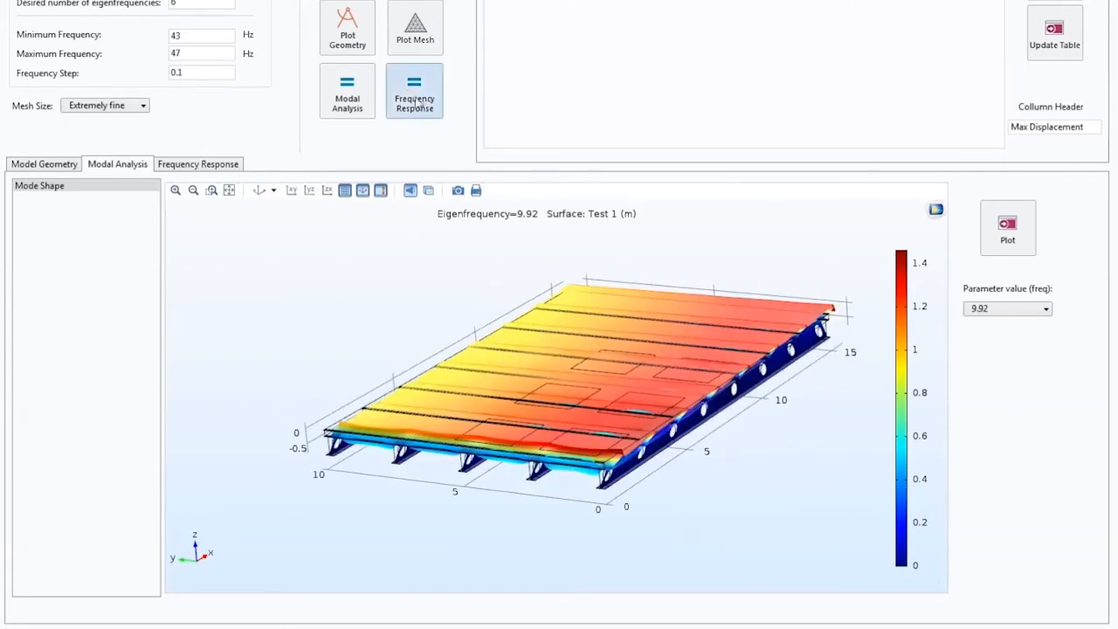
pyautogui.click(414, 91)
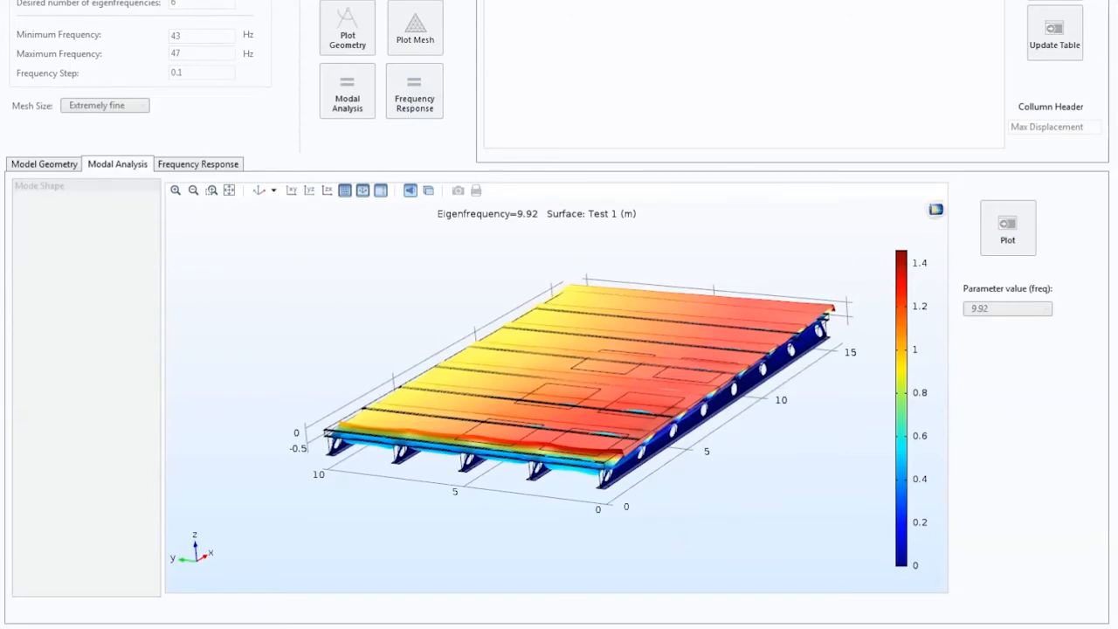
pyautogui.click(43, 164)
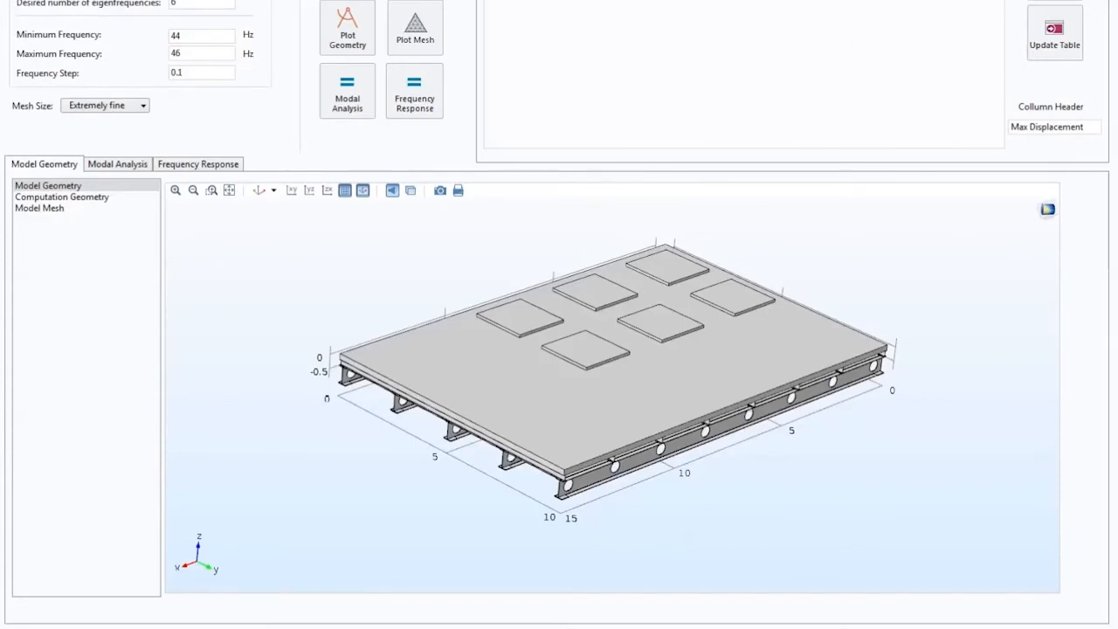
pyautogui.moveTo(795, 387)
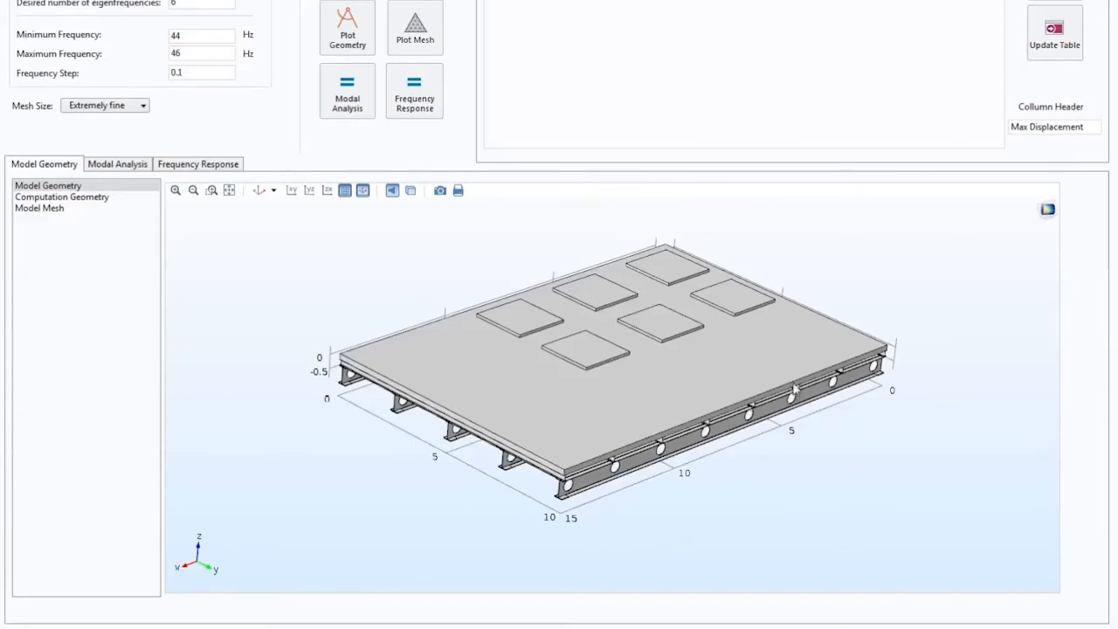
pyautogui.moveTo(343, 287)
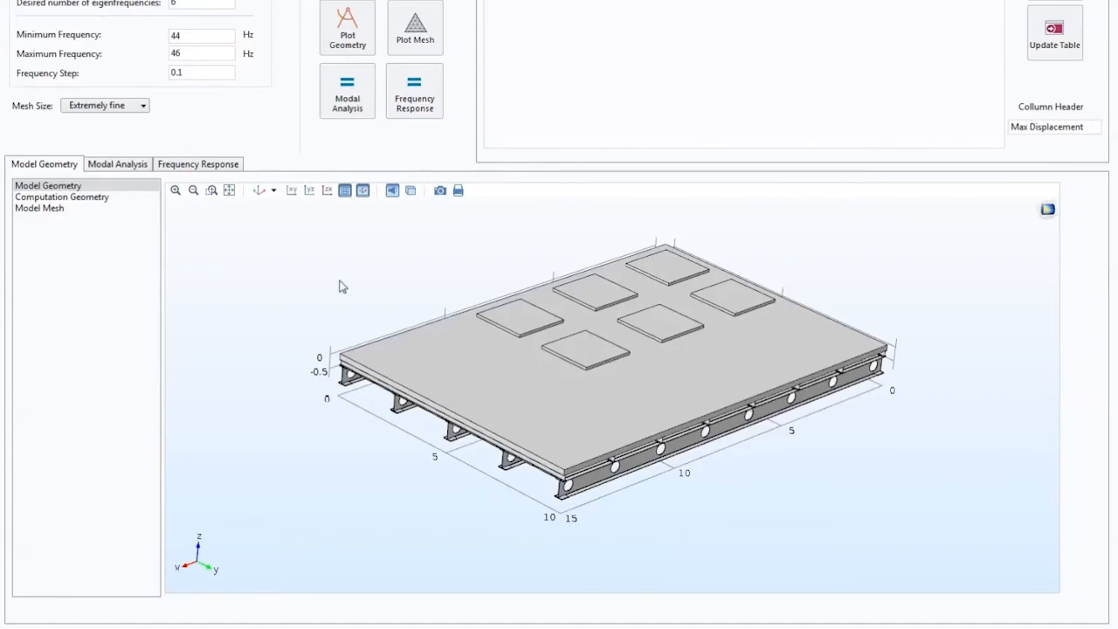
# - Plot frequency response mode shapes at 45, 44.8, 44.5 and 44.4 Hz
pyautogui.click(198, 164)
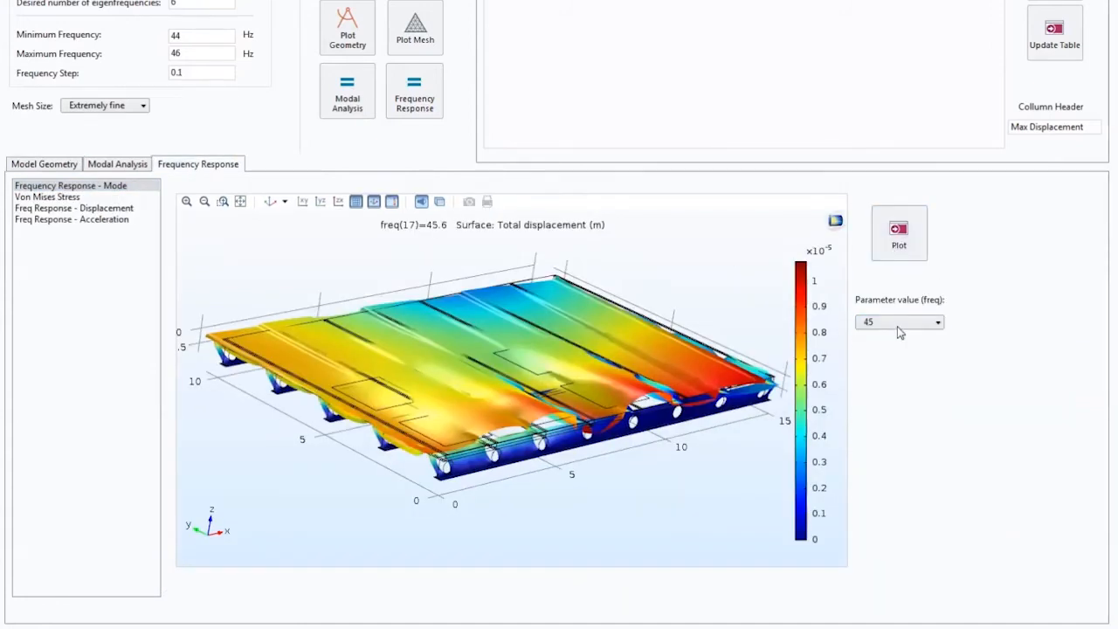
pyautogui.click(899, 232)
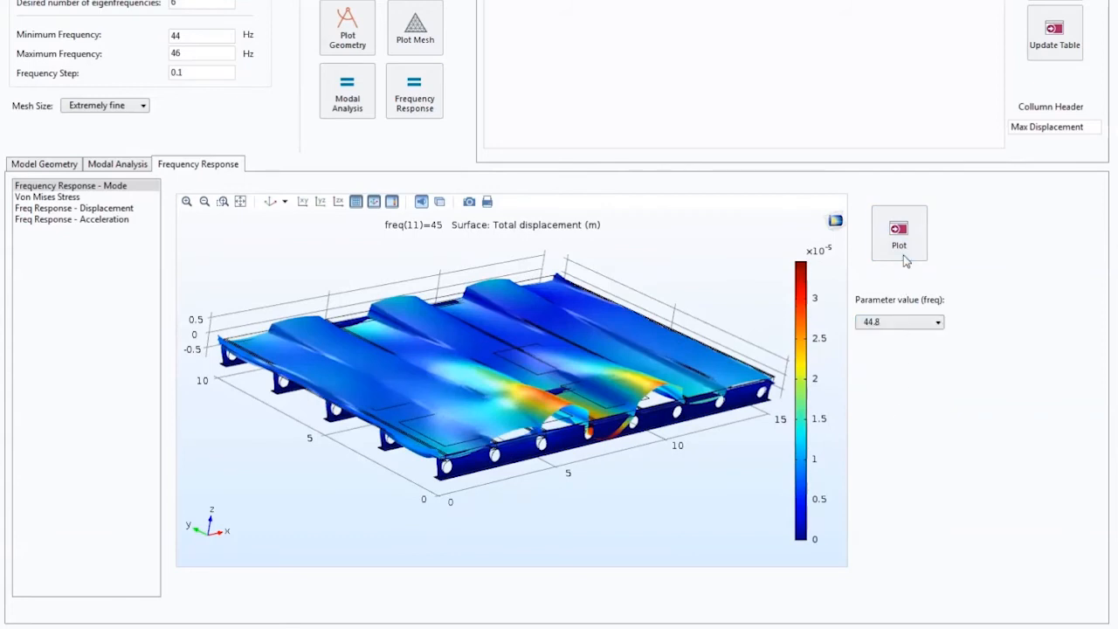
pyautogui.click(898, 235)
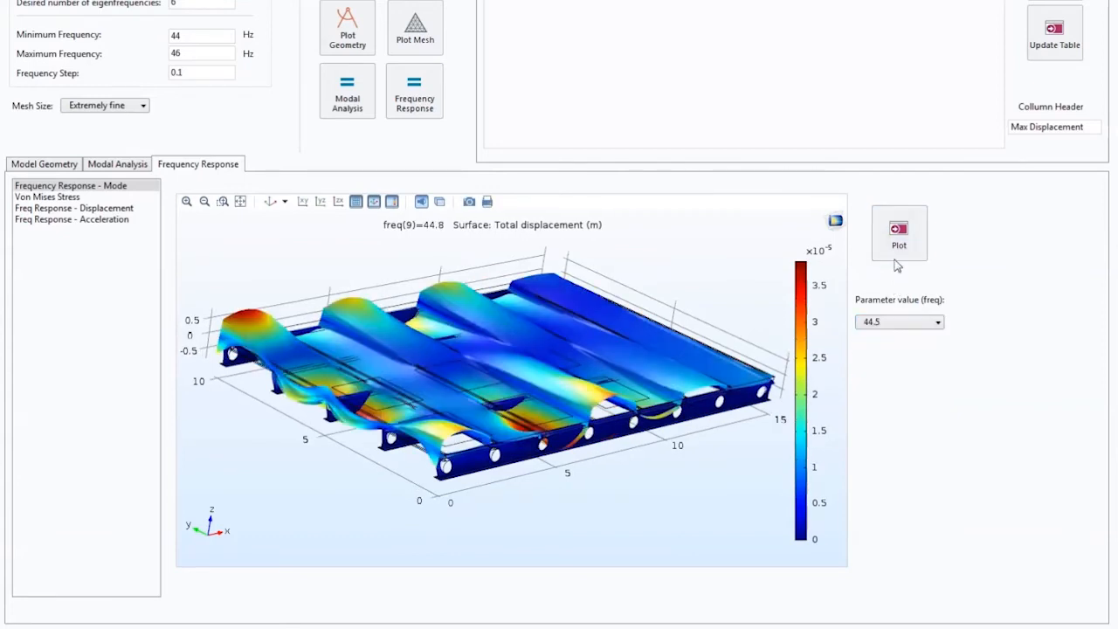
pyautogui.click(899, 232)
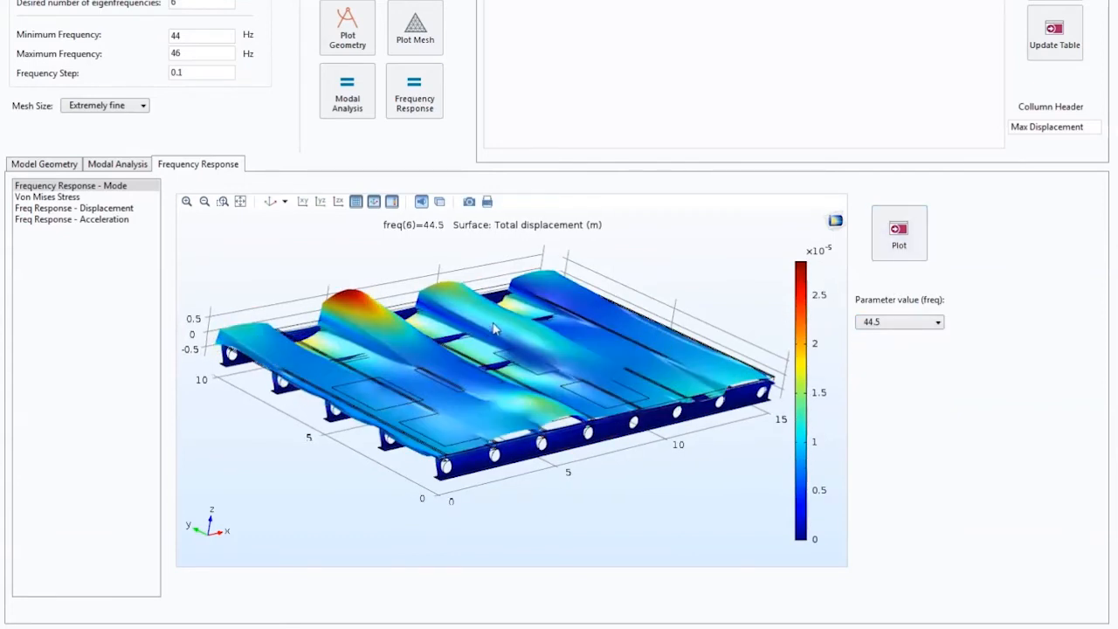
pyautogui.click(898, 233)
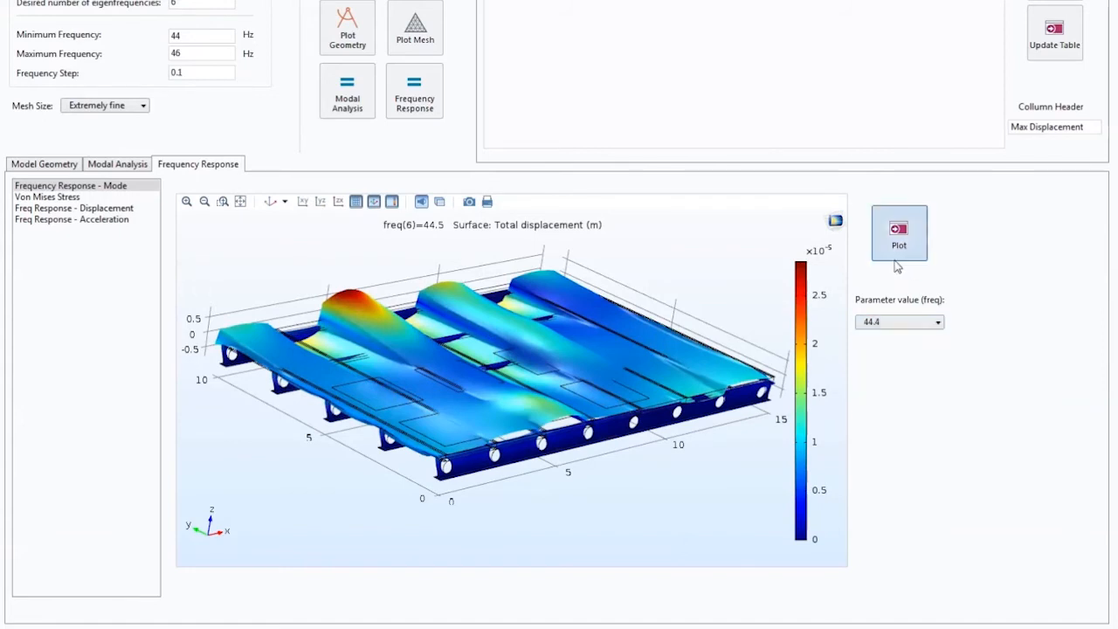
pyautogui.click(898, 230)
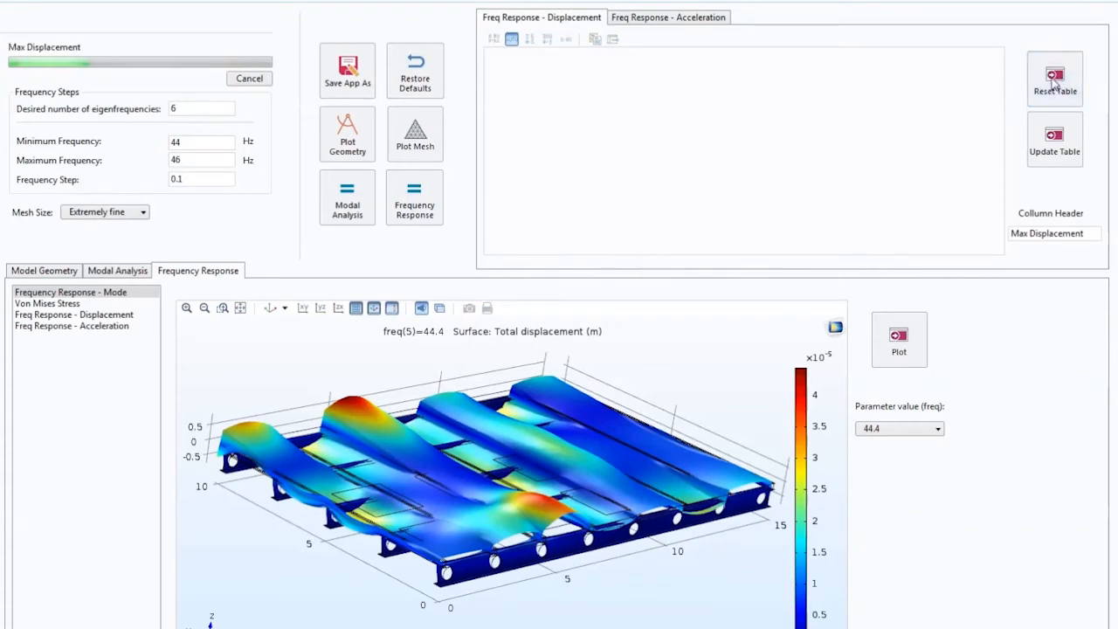
# - Fill the maximum displacement table and graph displacement versus frequency, peaking near 44.7 Hz
pyautogui.click(1056, 139)
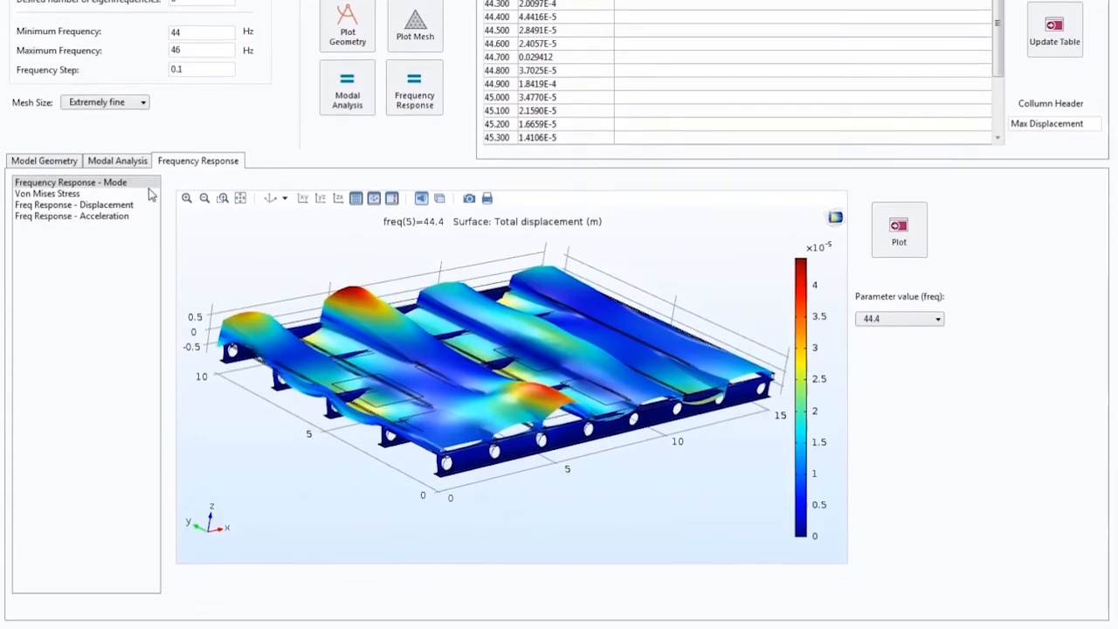
pyautogui.click(73, 200)
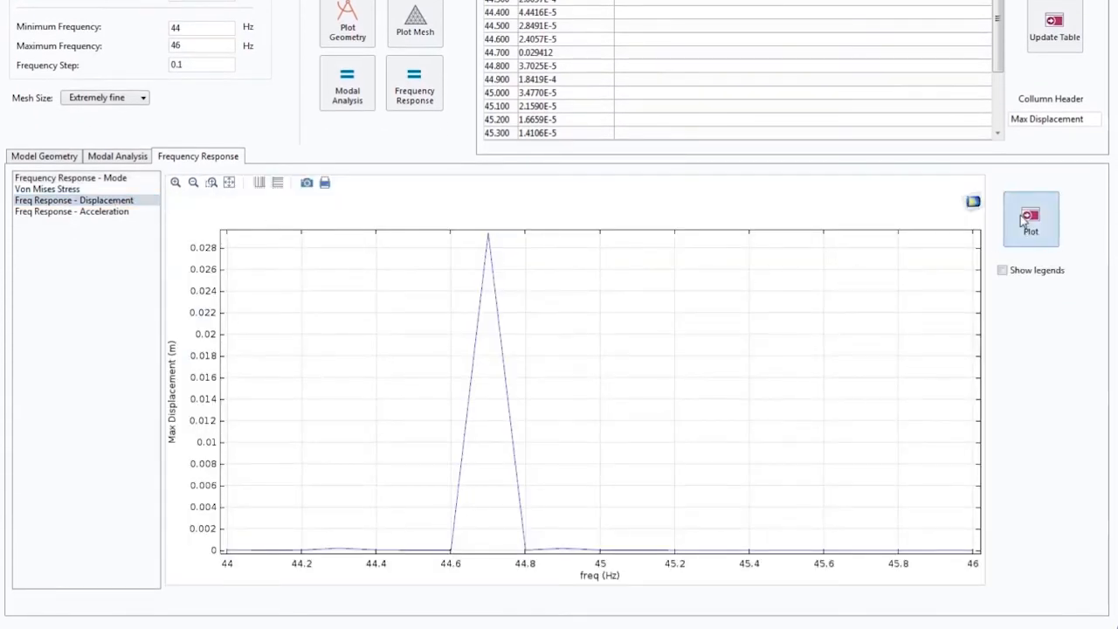
# - Show the legend on the displacement graph, then return to the mode shape view
pyautogui.click(1003, 269)
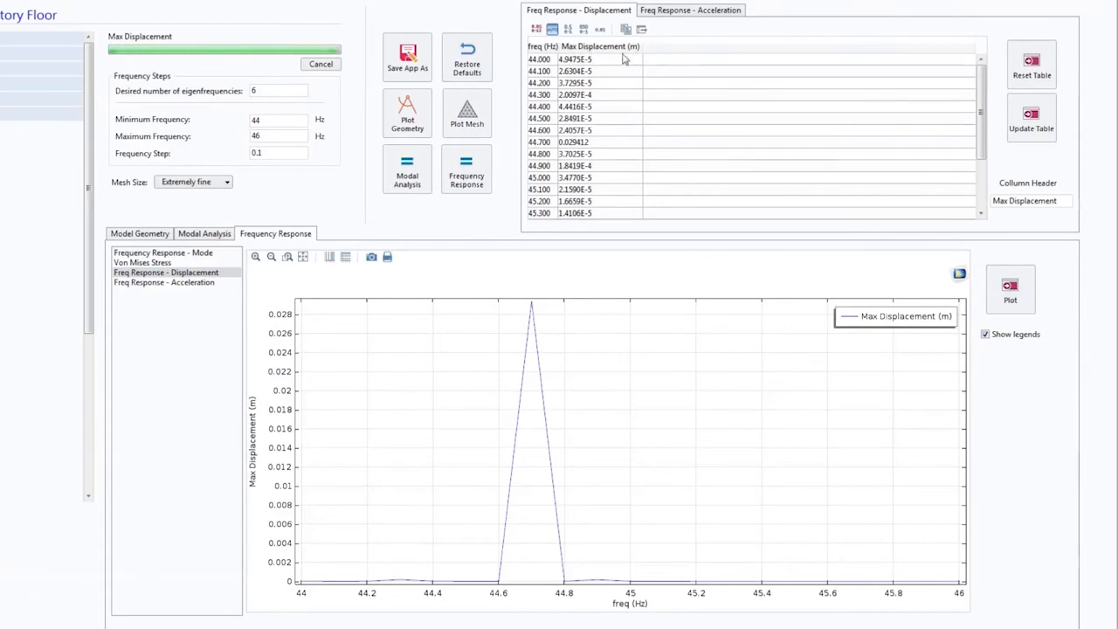
pyautogui.moveTo(1000, 340)
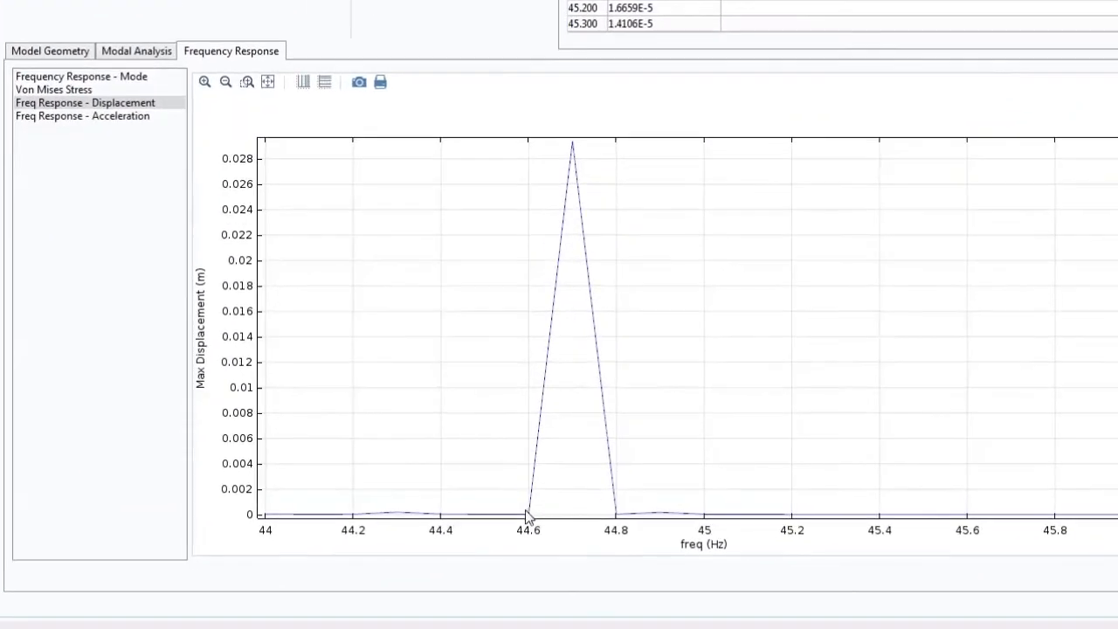
pyautogui.moveTo(562, 490)
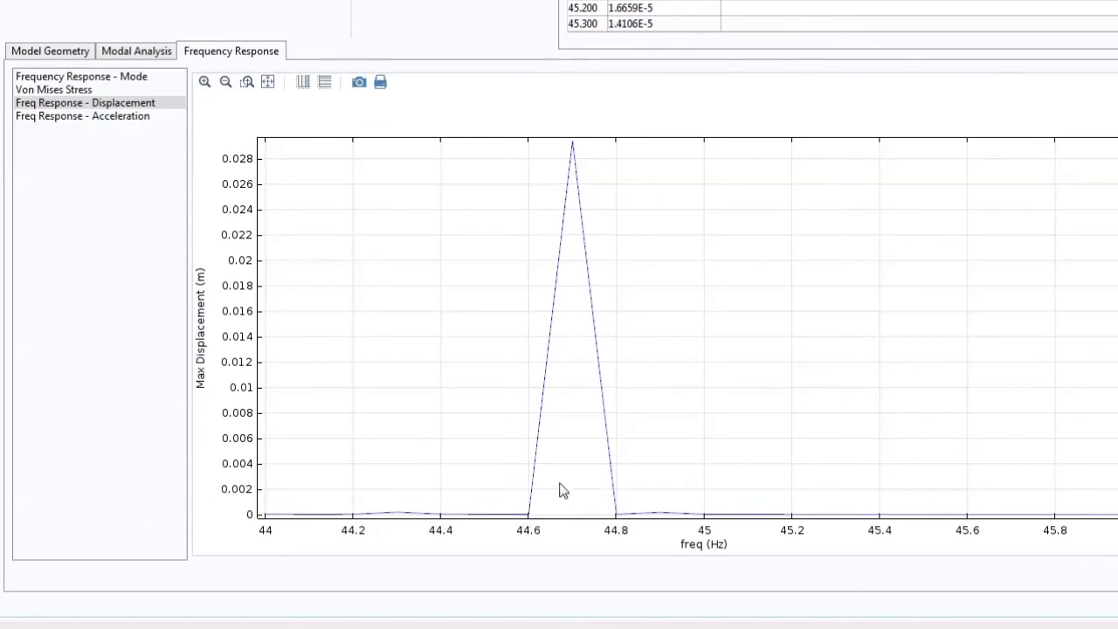
pyautogui.moveTo(580, 493)
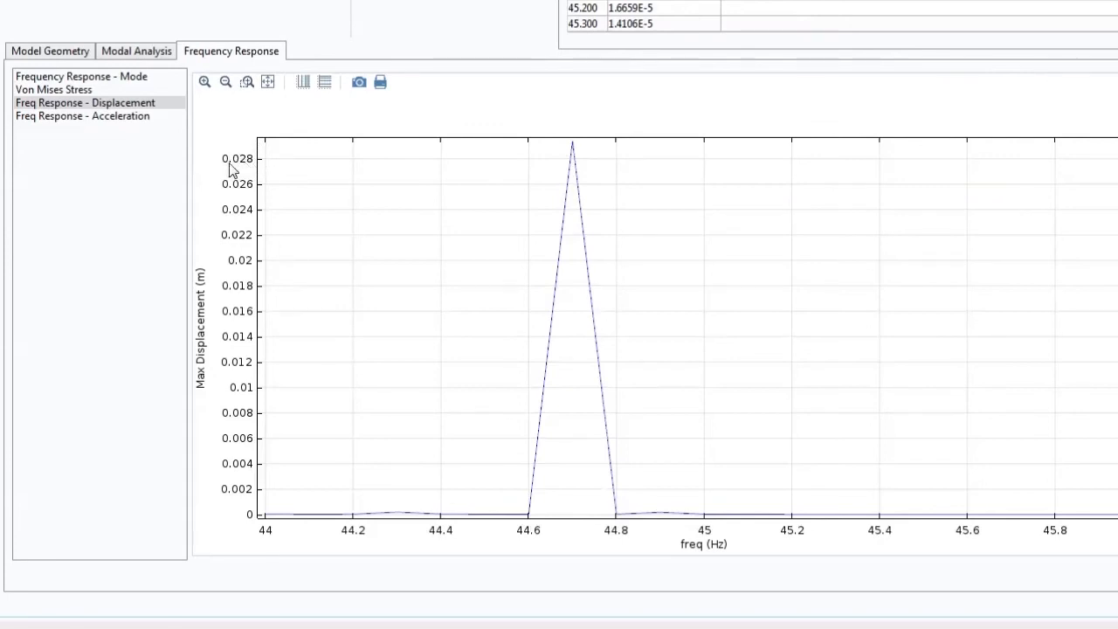
pyautogui.moveTo(566, 148)
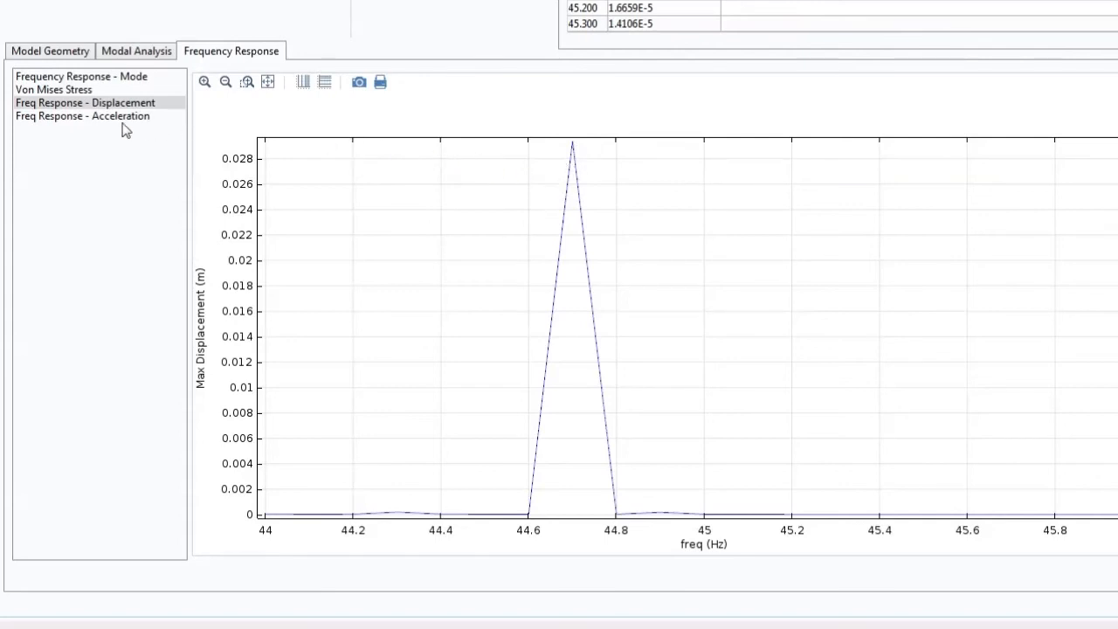
pyautogui.click(80, 77)
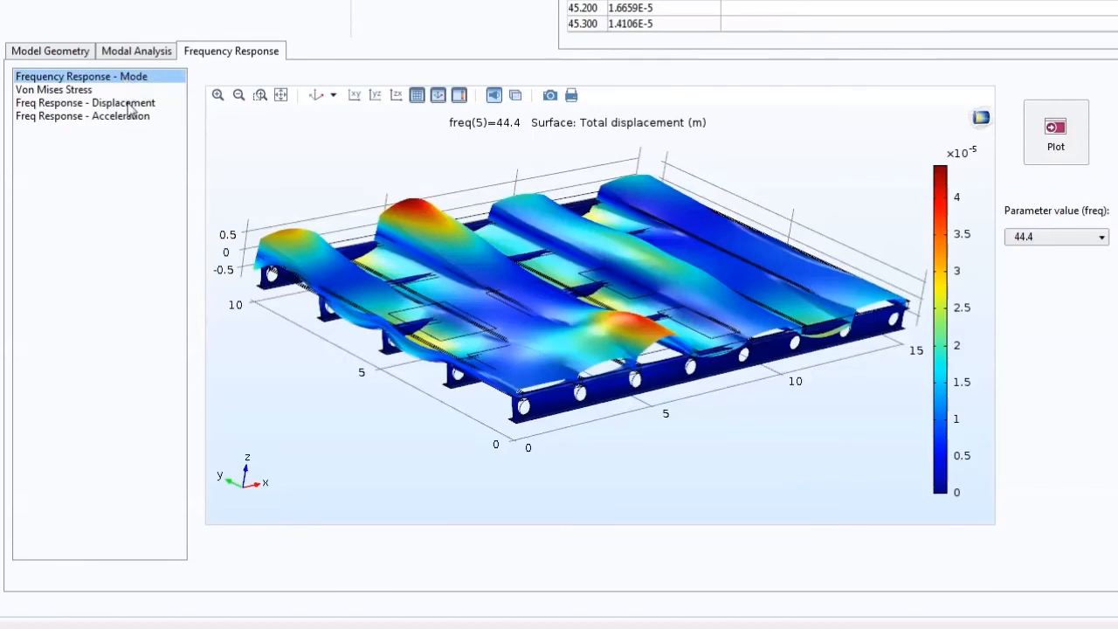
# - Plot the floor's response at 44.7 Hz and its von Mises stress
pyautogui.click(84, 101)
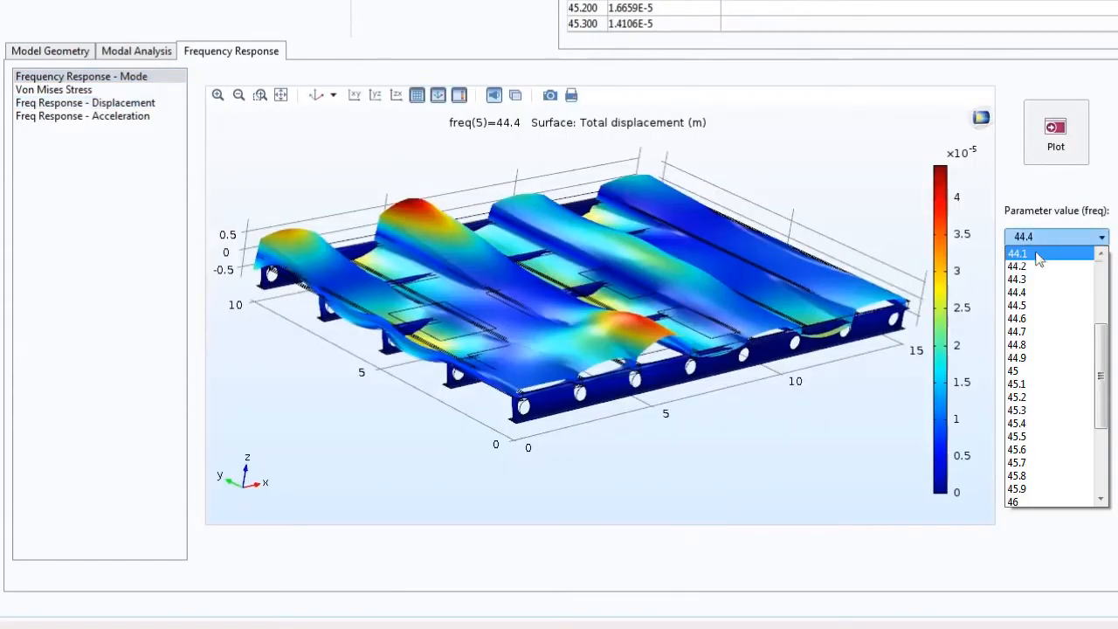
pyautogui.click(1017, 332)
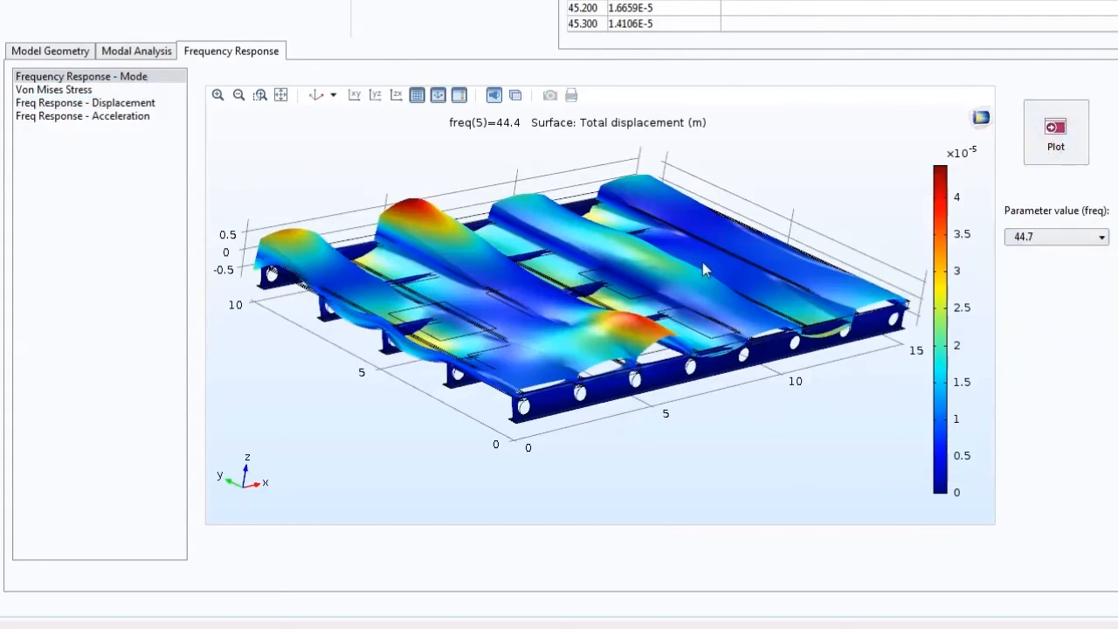
pyautogui.click(1056, 131)
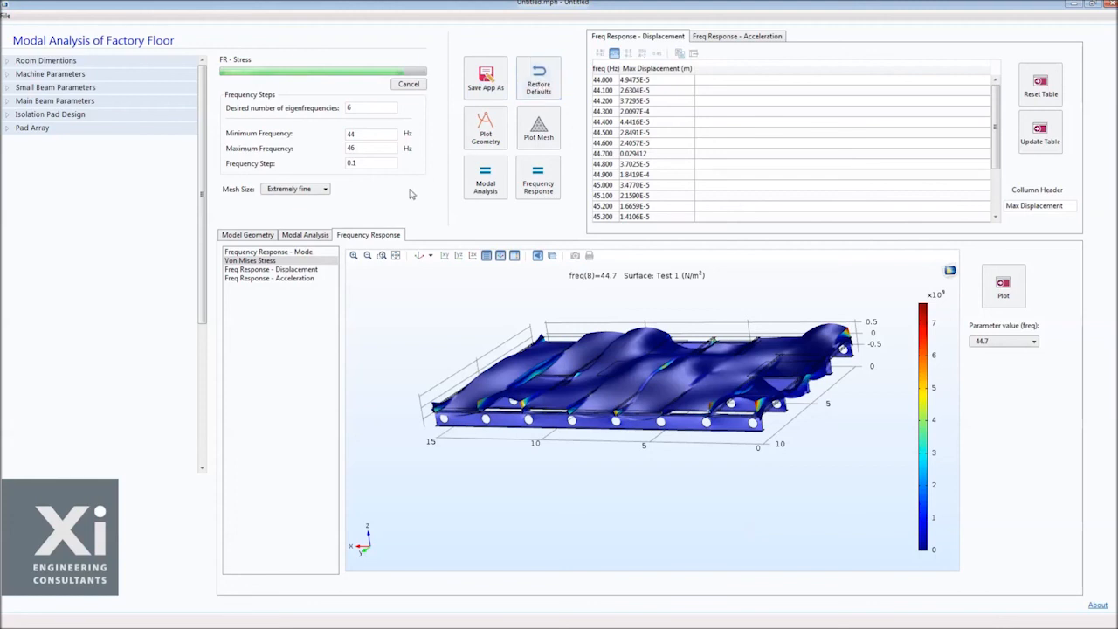
# - Replot the floor geometry with its four isolation pads and rotate it to a new angle
pyautogui.click(248, 234)
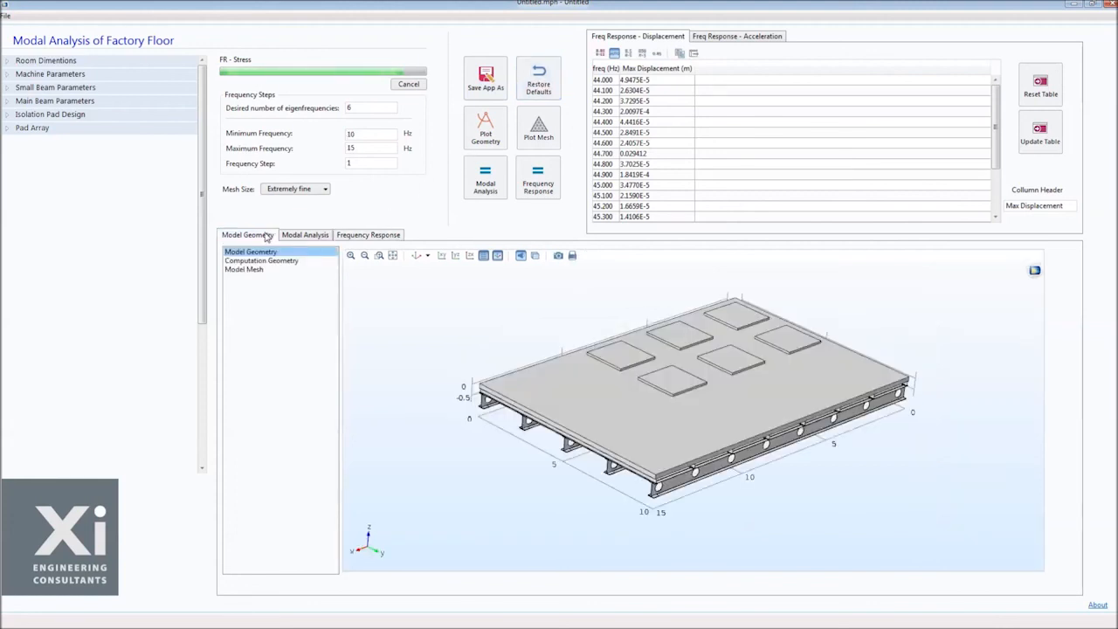
pyautogui.click(486, 130)
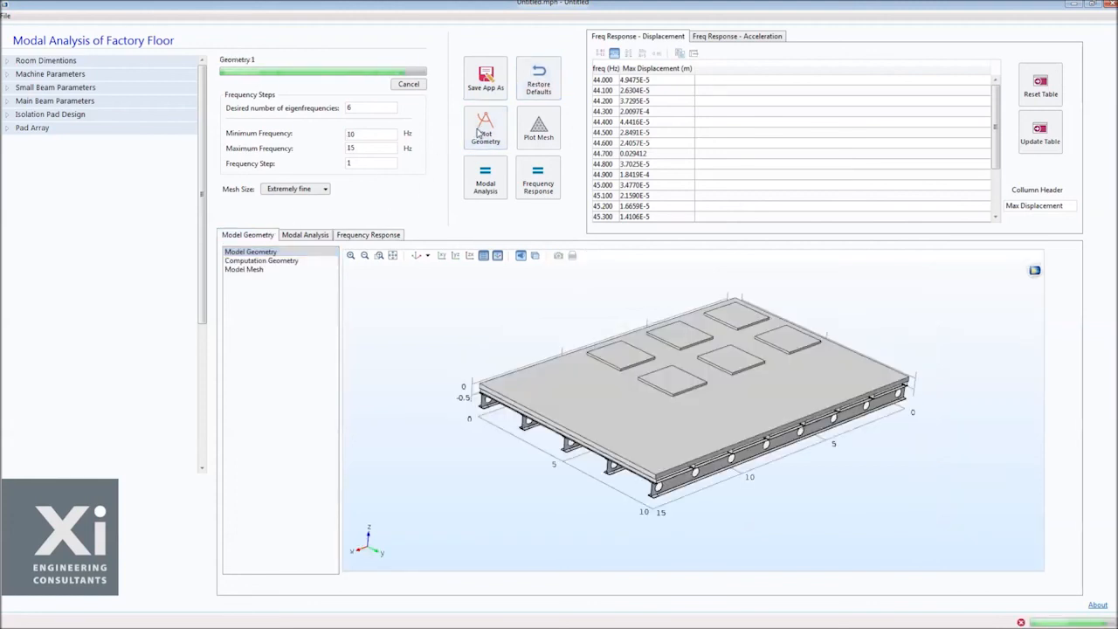
pyautogui.click(486, 129)
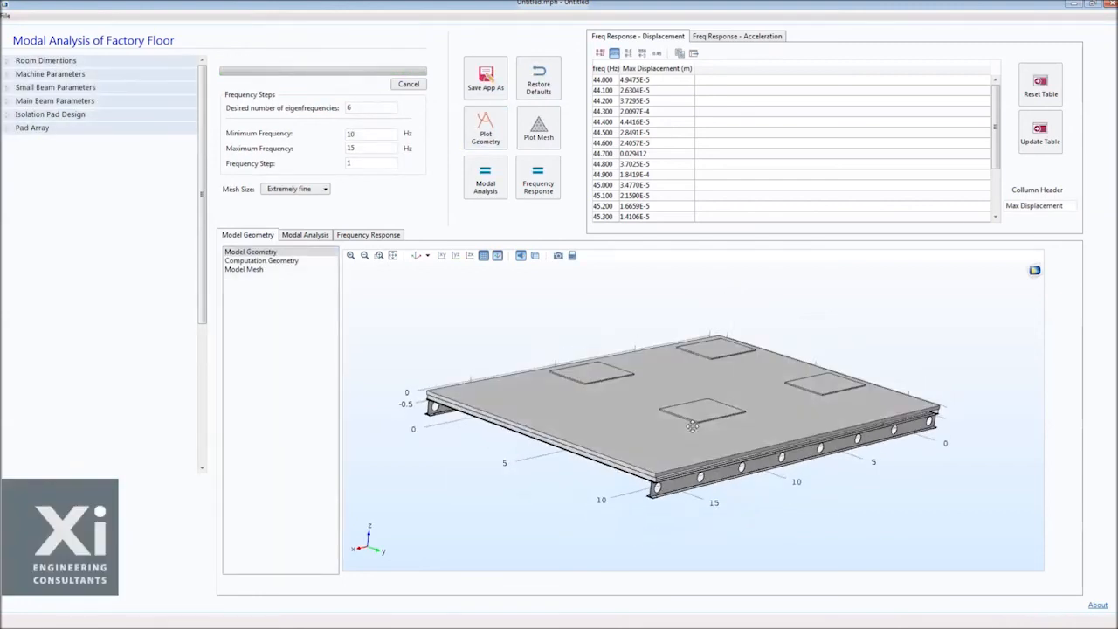
pyautogui.moveTo(692, 426); pyautogui.dragTo(690, 447)
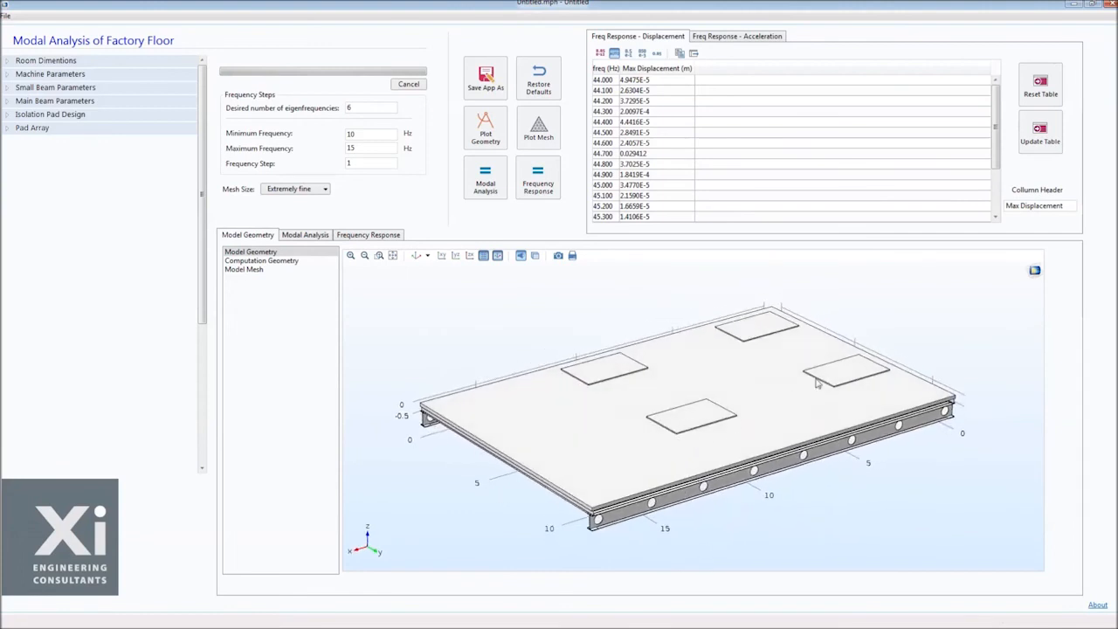
pyautogui.moveTo(968, 304)
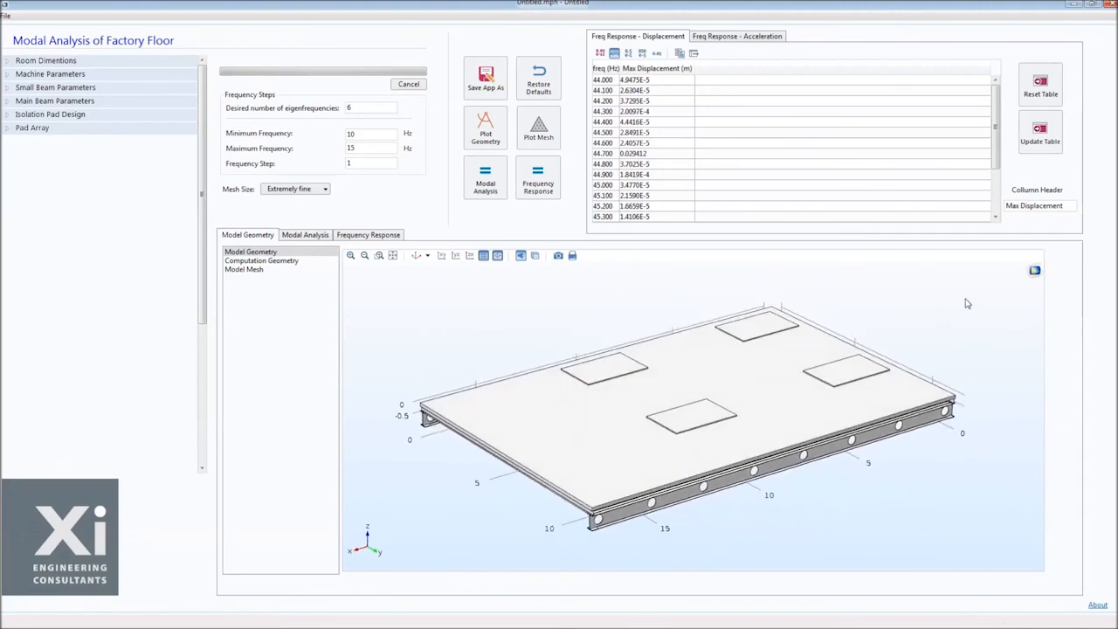